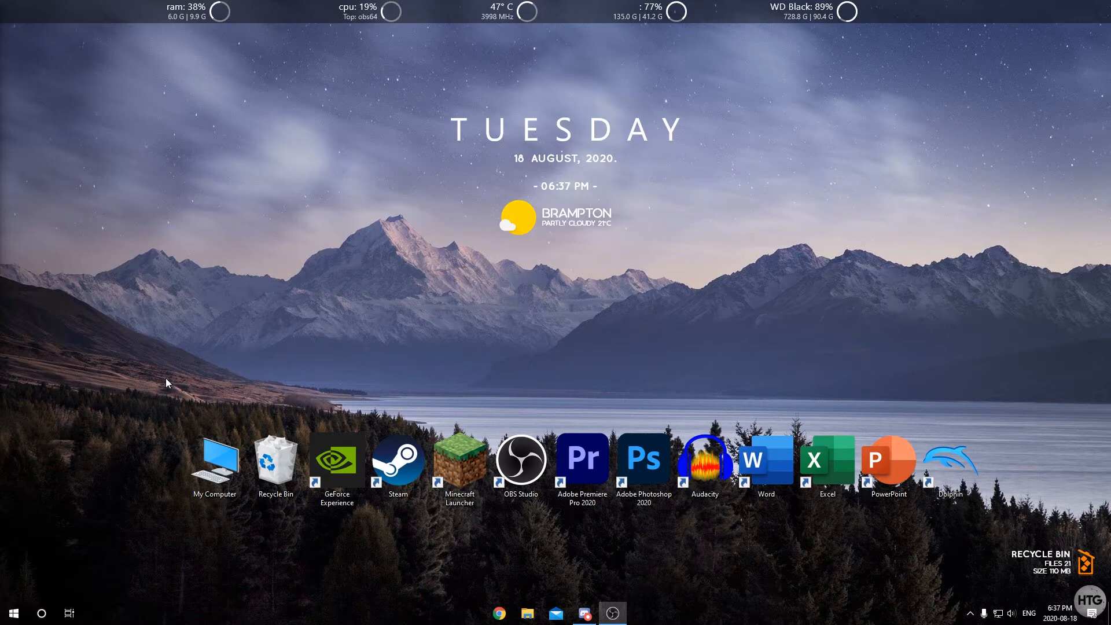
mouse_move(12, 614)
type("cmd")
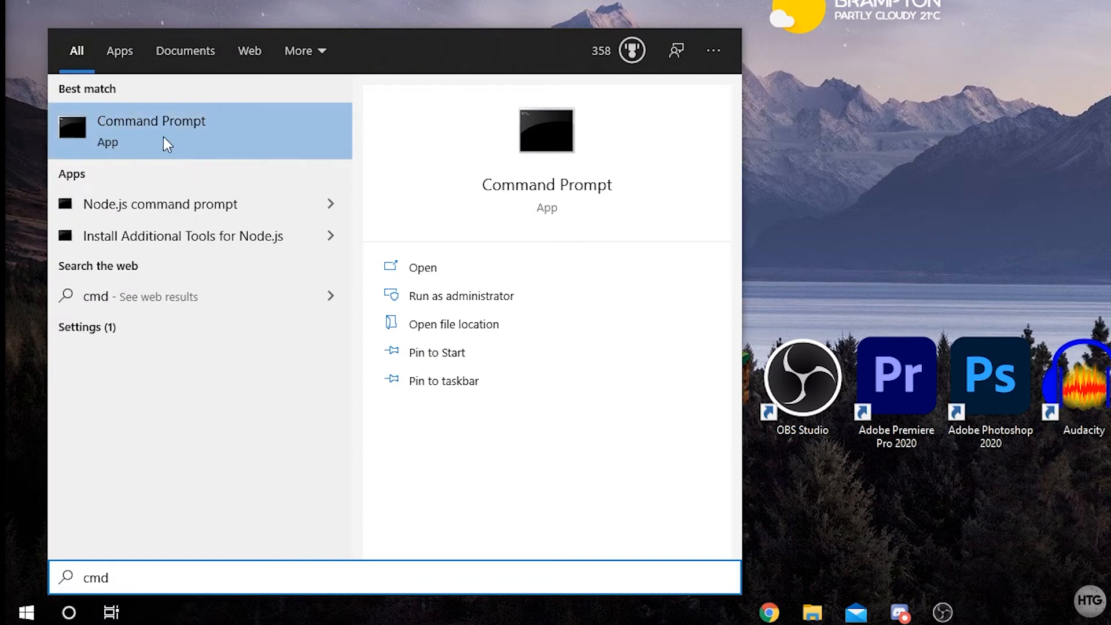
Launch Command Prompt from the Start search results for 'cmd'.
left_click(421, 267)
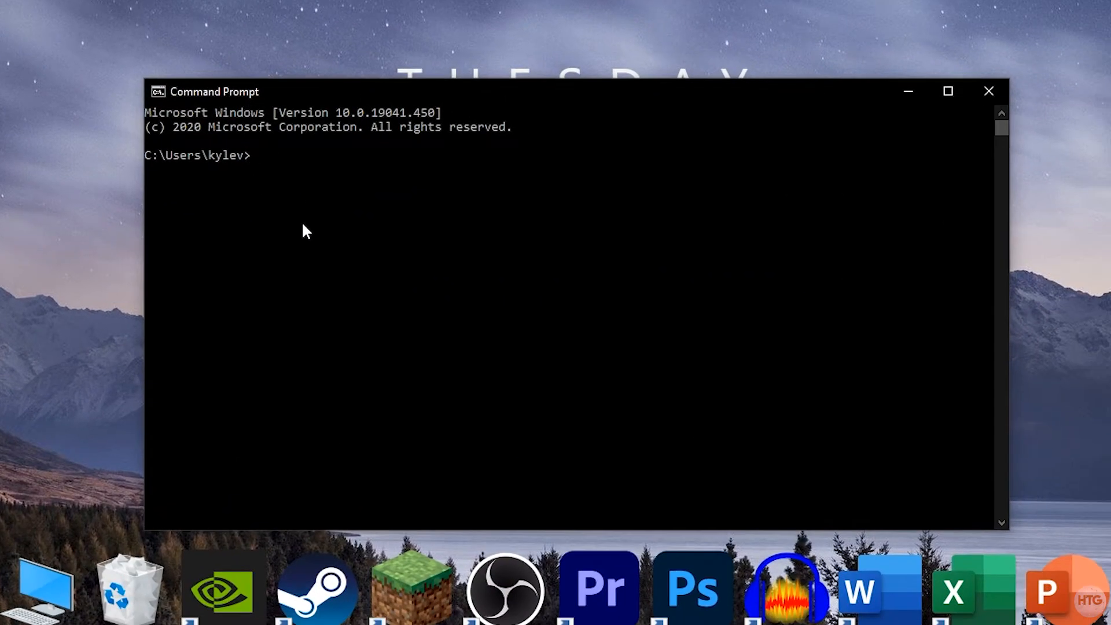
Run ipconfig /all and review the Ethernet adapter at 192.168.1.119 with gateway 192.168.1.1.
type("ipconf")
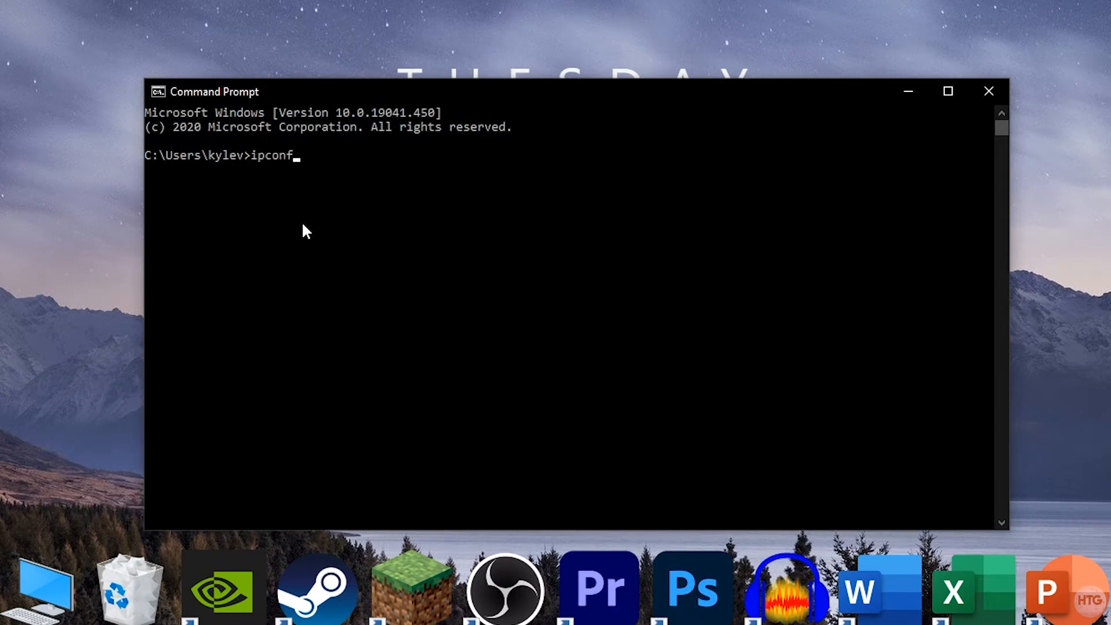
type("ig /")
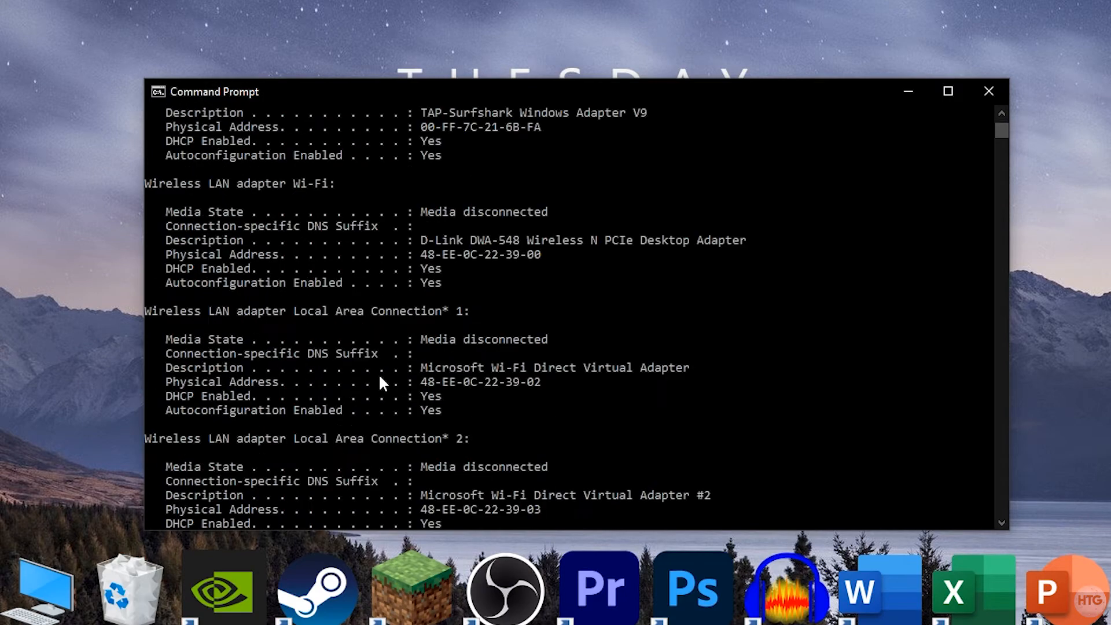
mouse_move(366, 358)
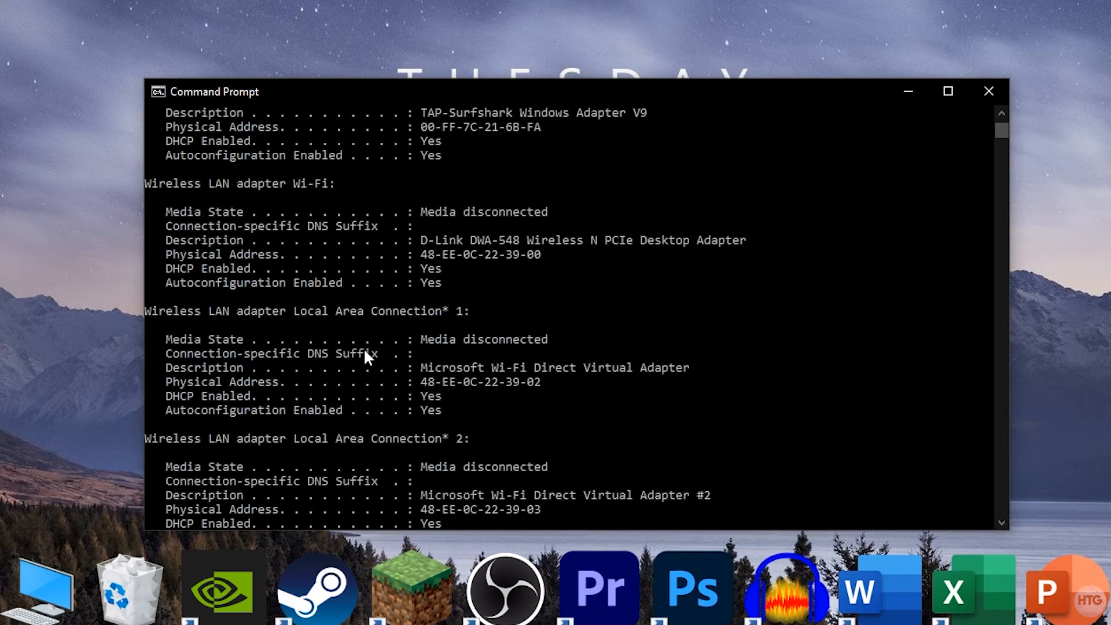
scroll("up", 3)
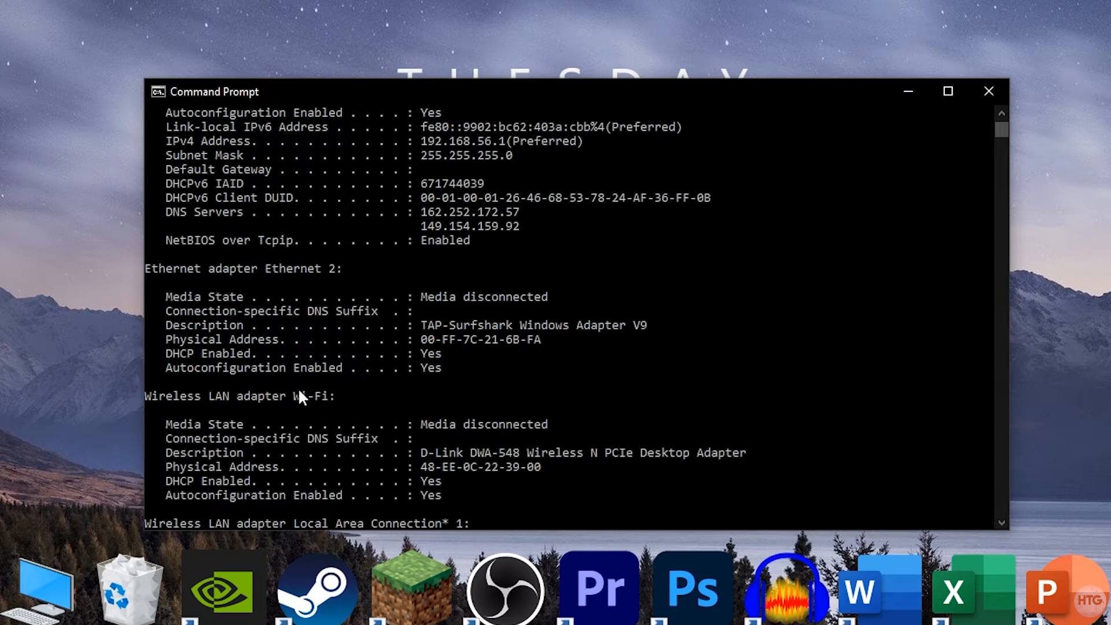
mouse_move(300, 404)
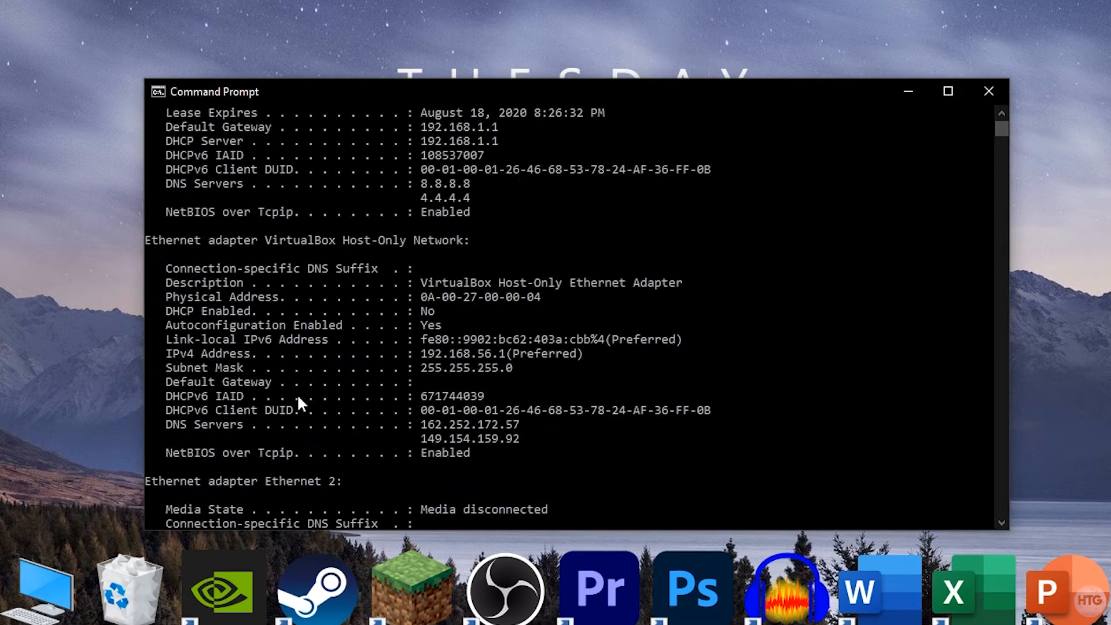
scroll("up", 3)
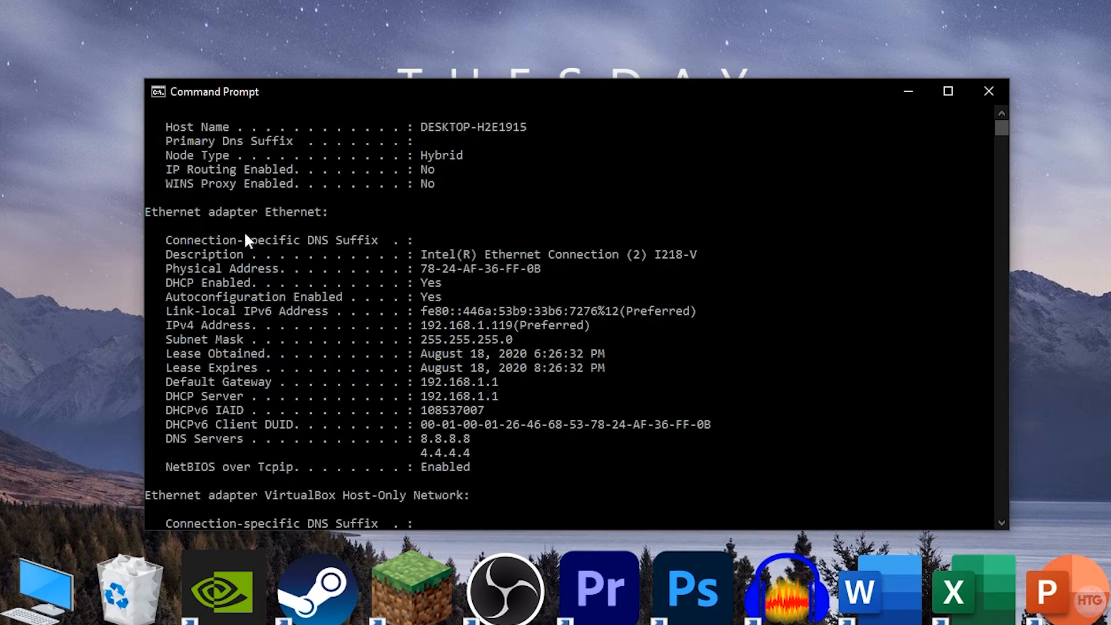
scroll("down", 3)
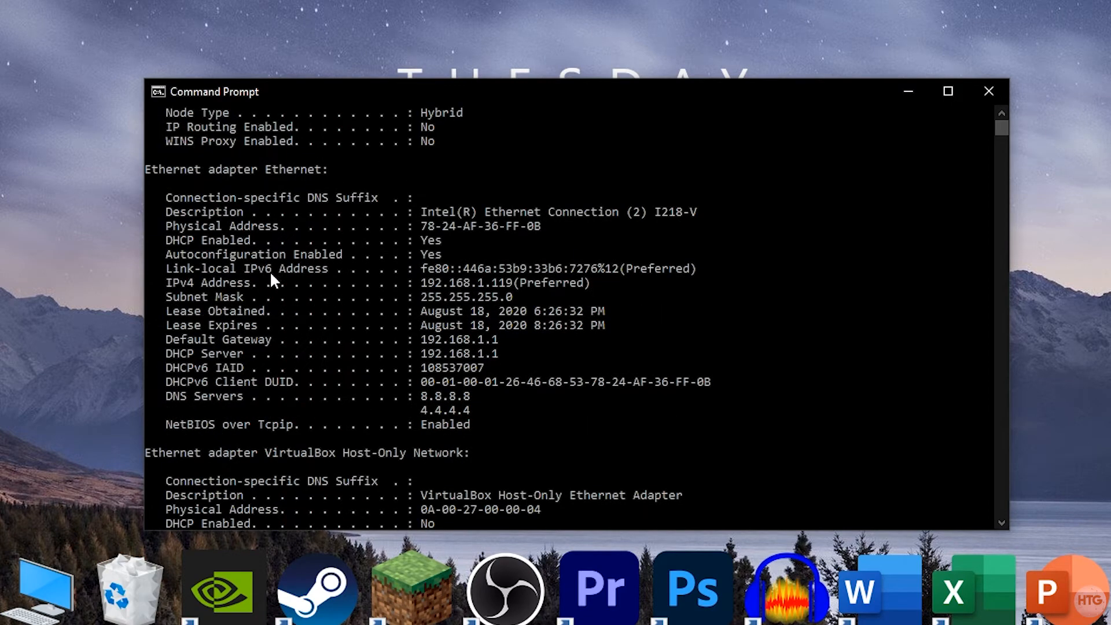
mouse_move(199, 204)
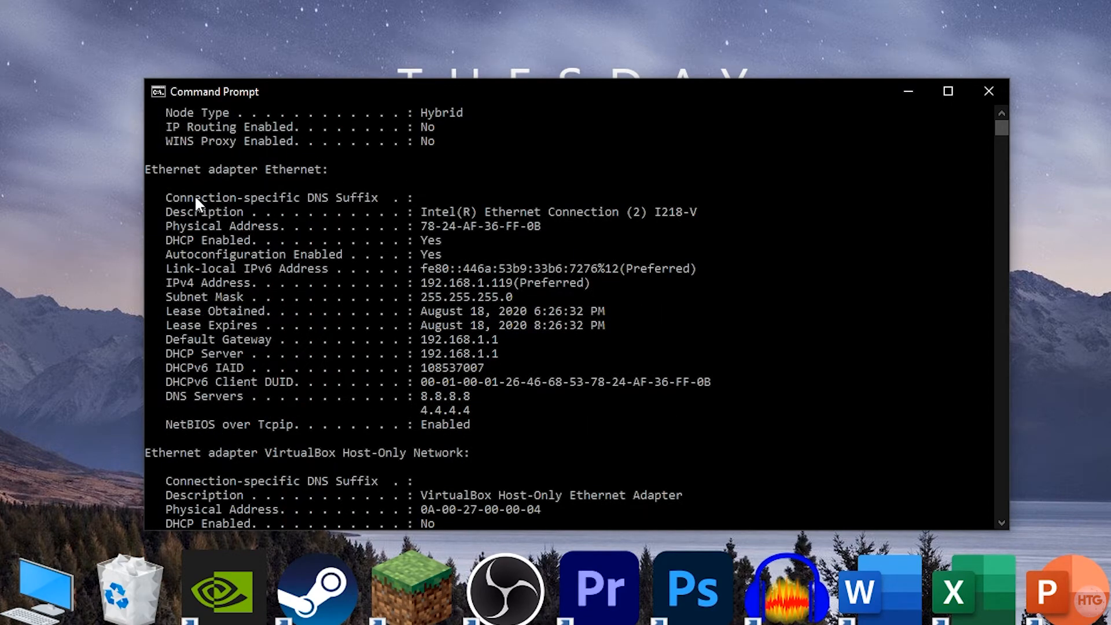
scroll("down", 3)
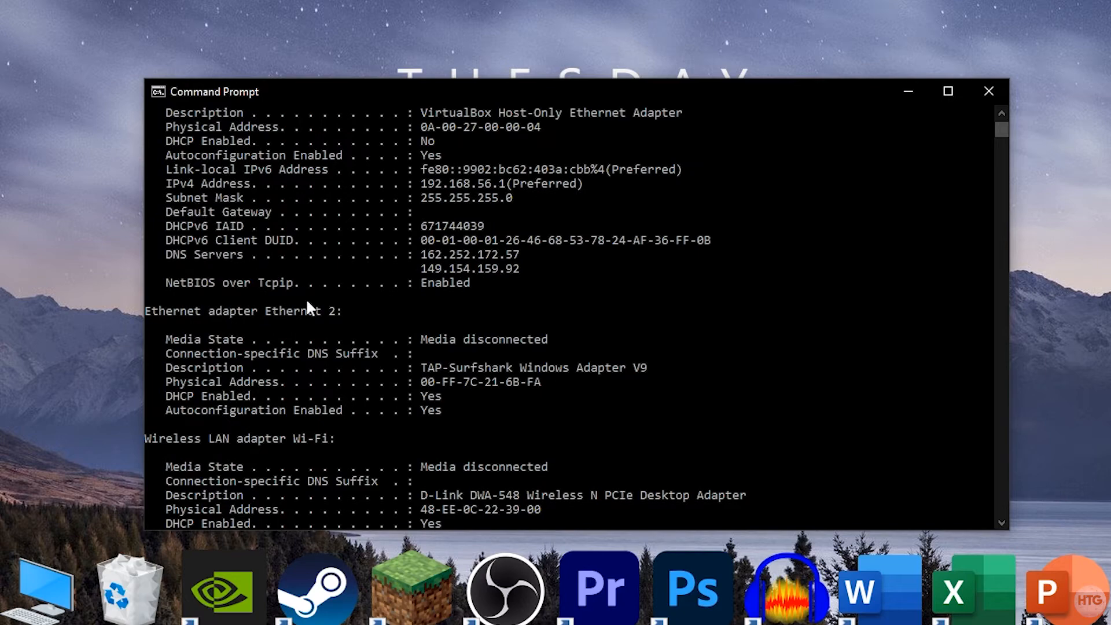
scroll("up", 3)
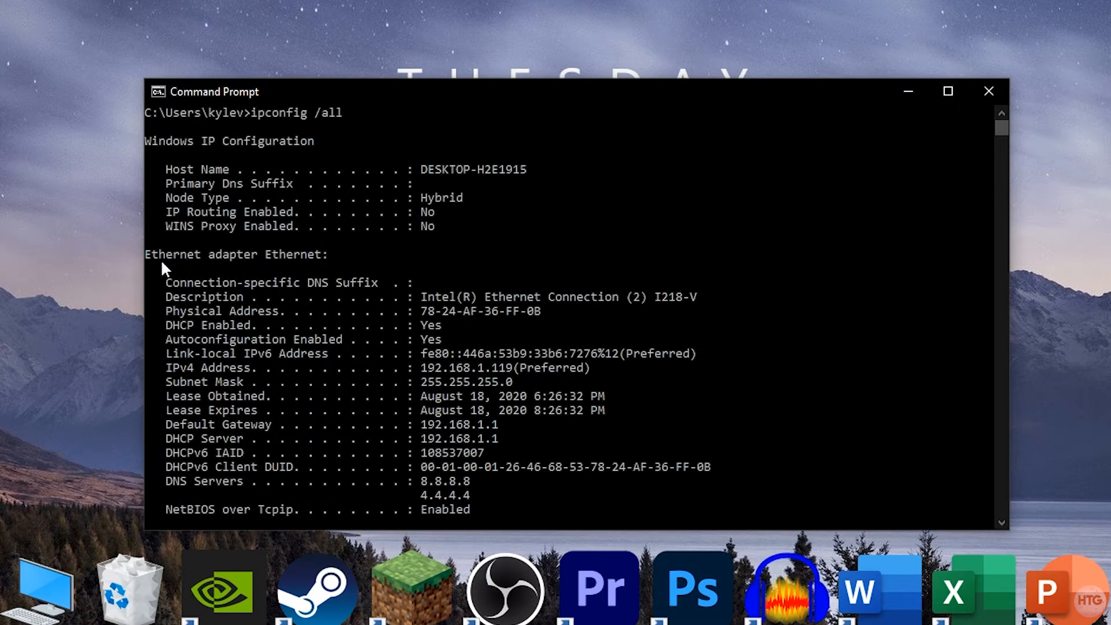
scroll("down", 3)
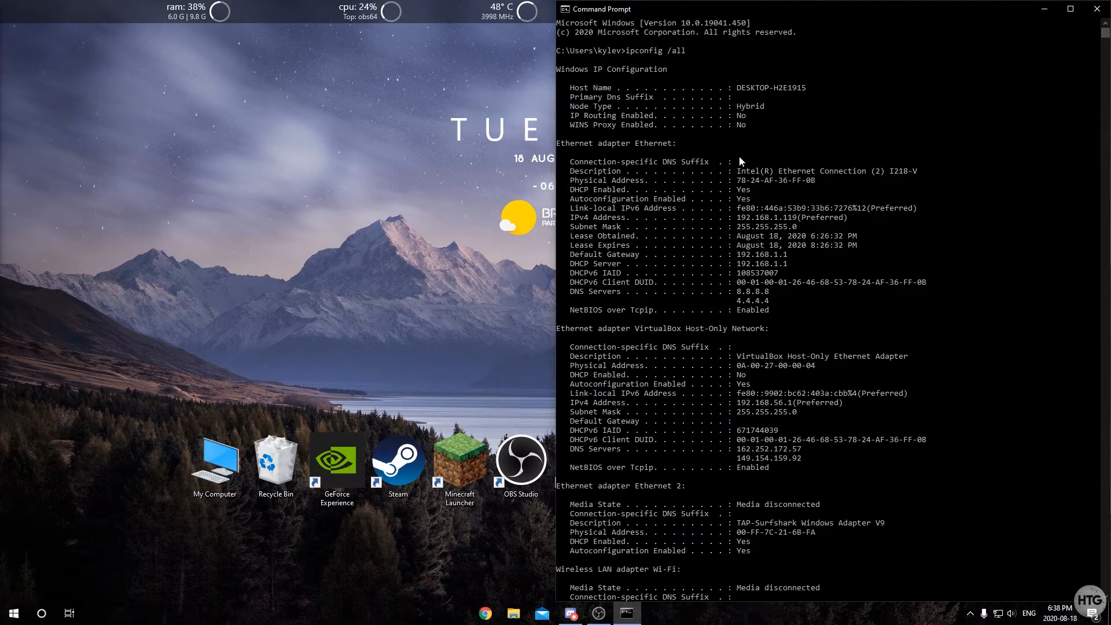
Reach the Network Connections adapter list through Settings > Network & Internet.
left_click(12, 613)
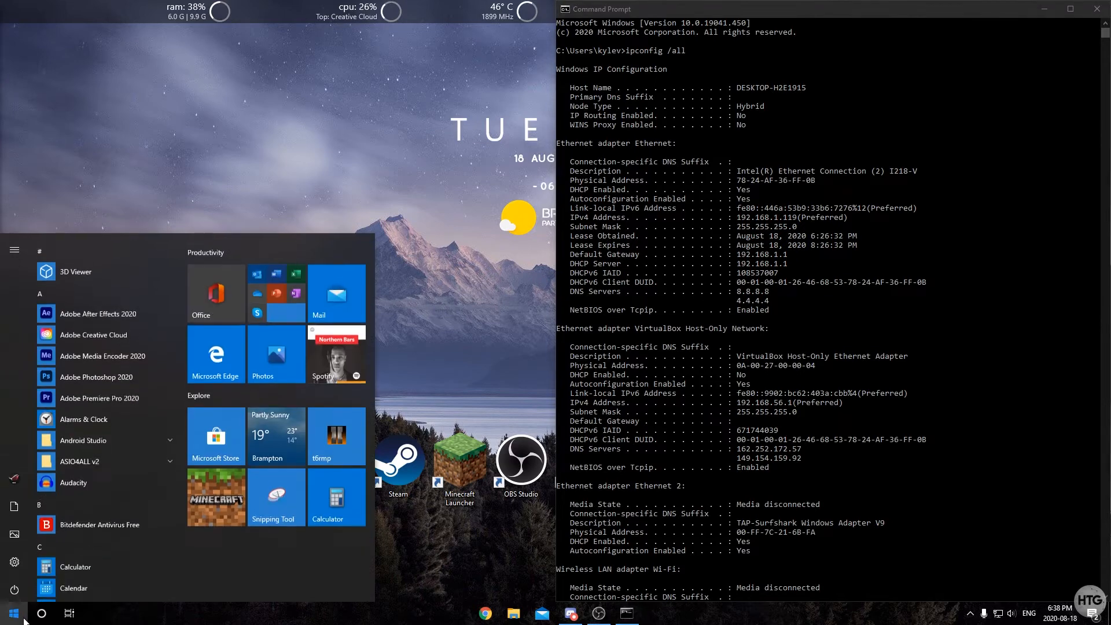
left_click(13, 562)
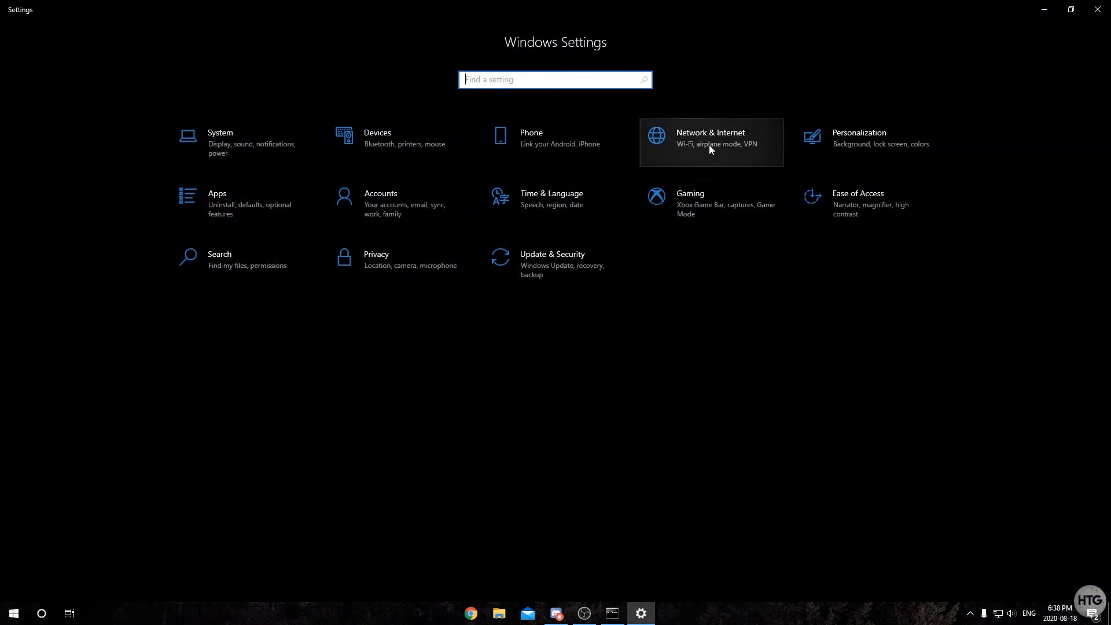
left_click(709, 141)
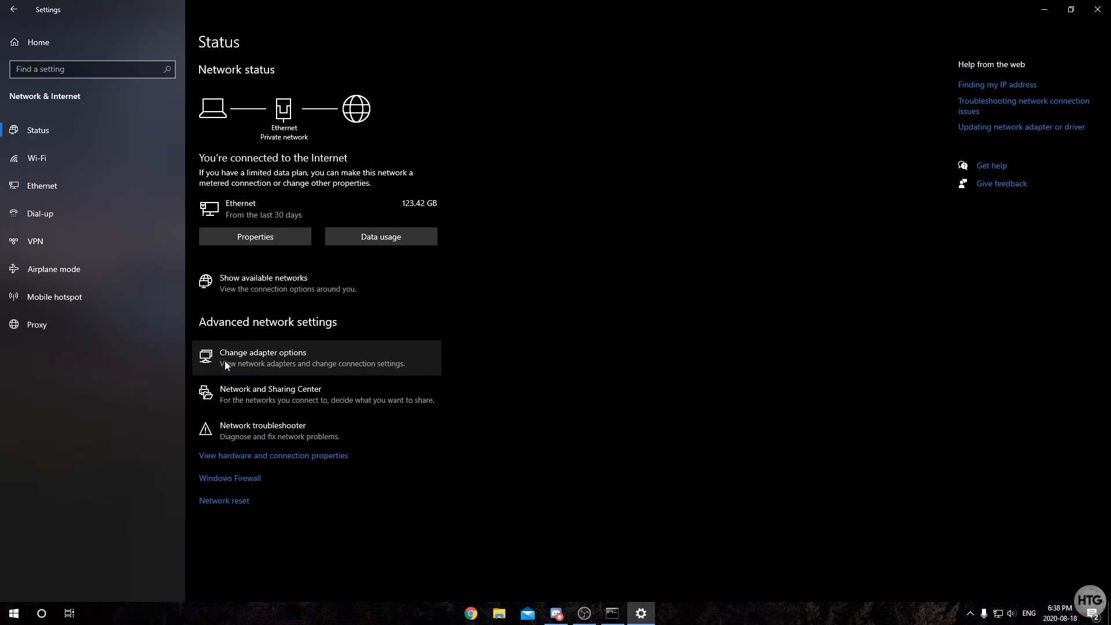
left_click(262, 358)
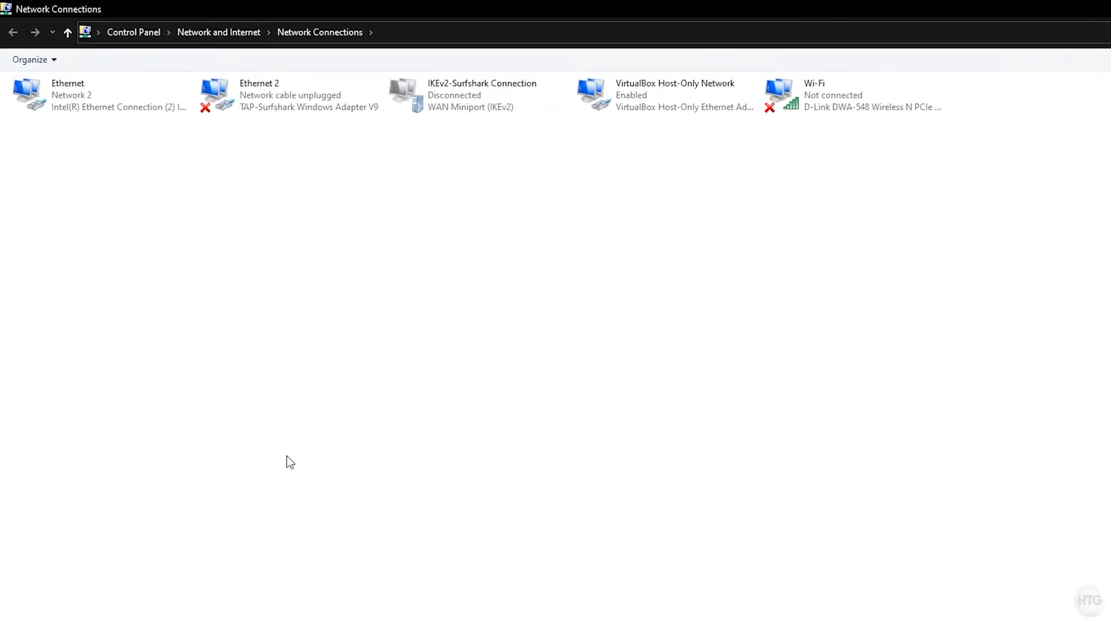
mouse_move(279, 346)
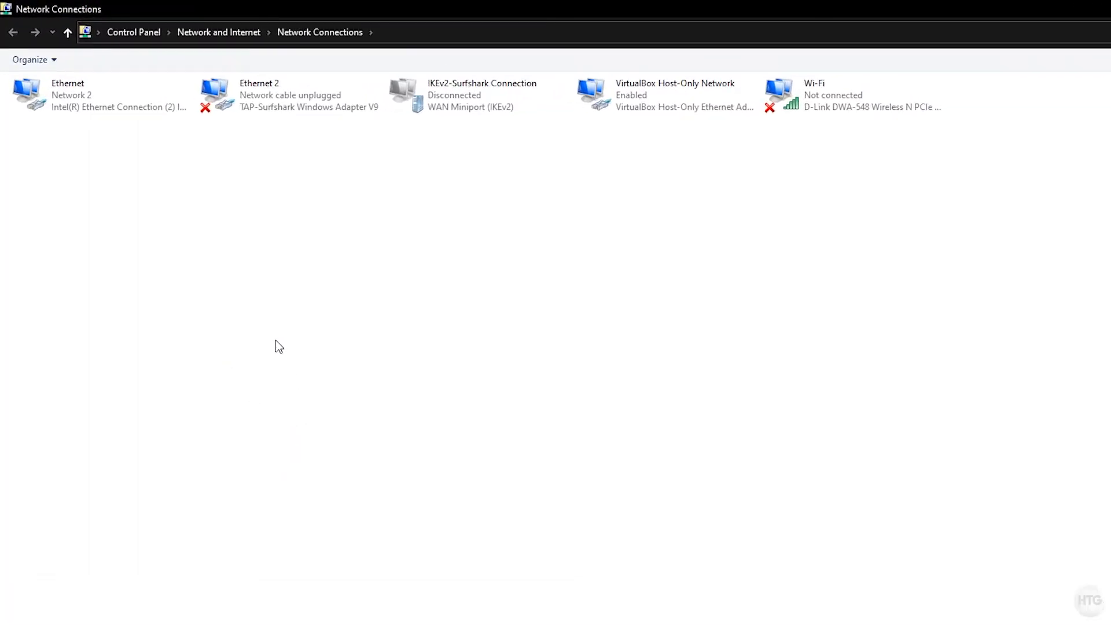
mouse_move(275, 344)
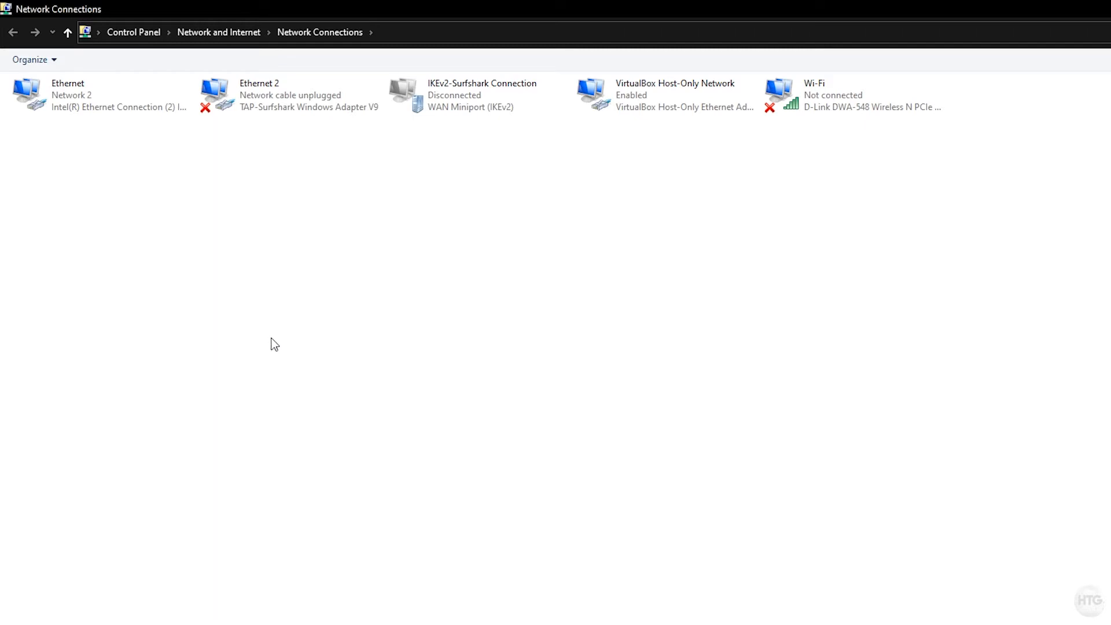
mouse_move(118, 218)
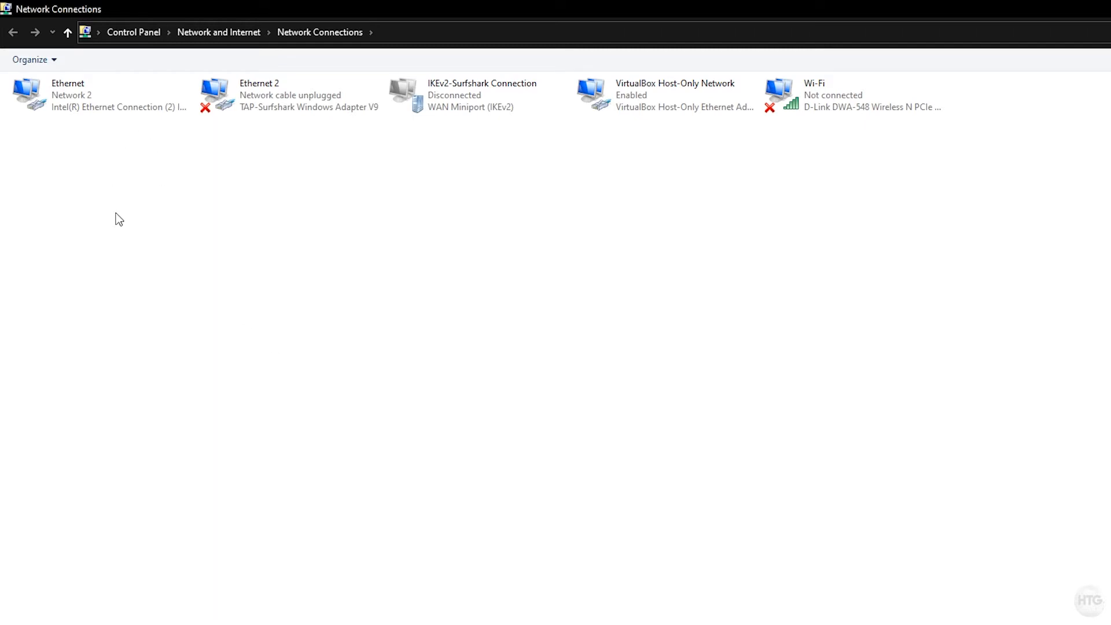
Bring up the Ethernet connection's Internet Protocol Version 4 (TCP/IPv4) properties.
left_click(99, 95)
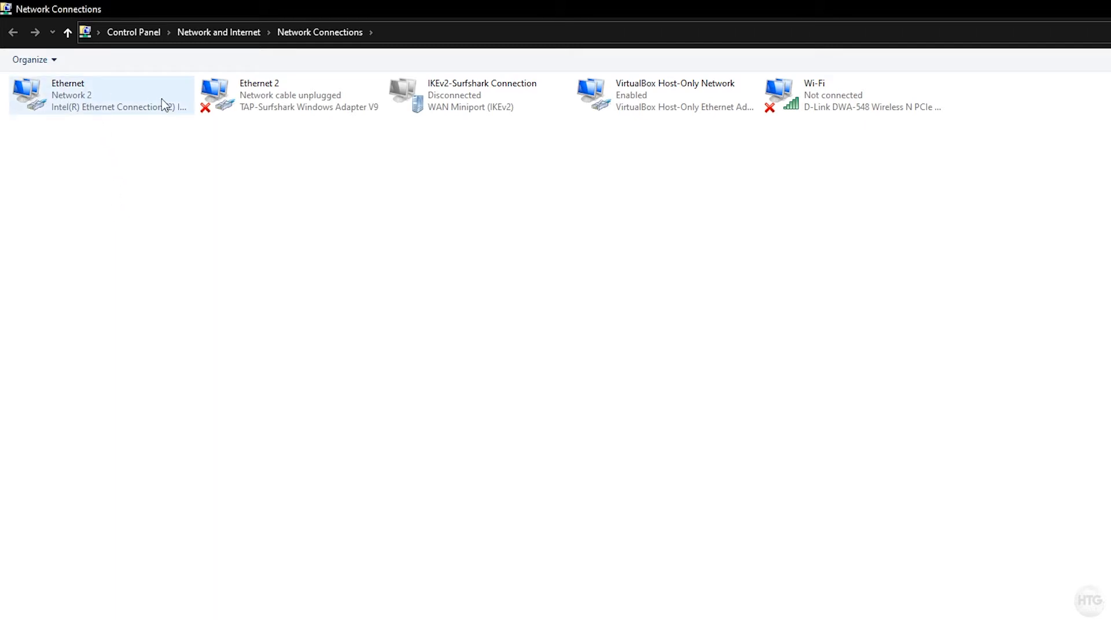
right_click(100, 96)
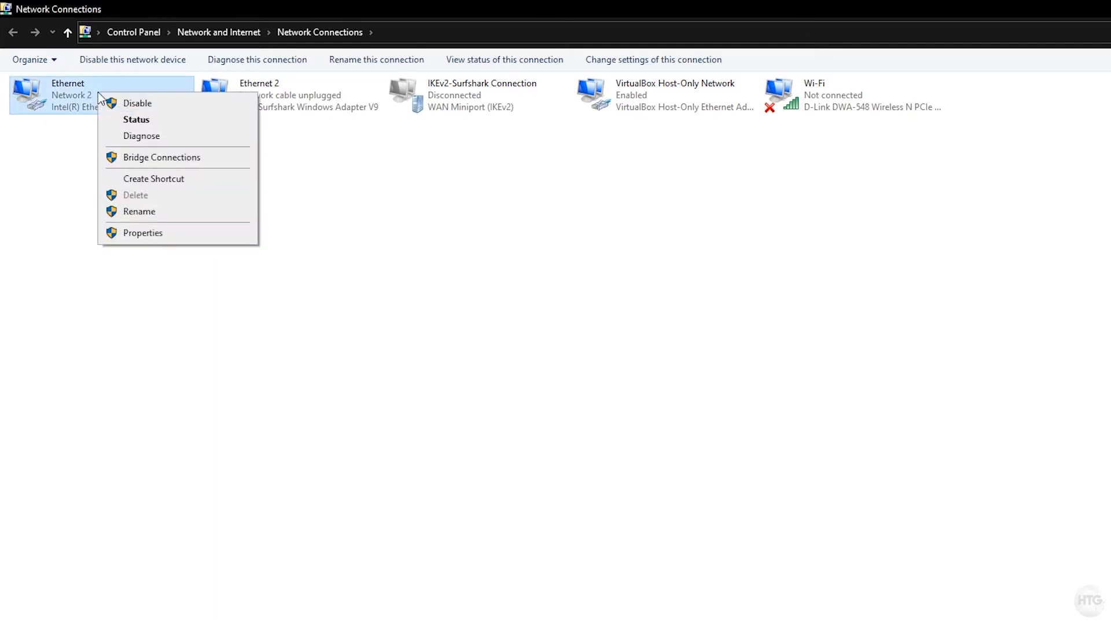
left_click(143, 232)
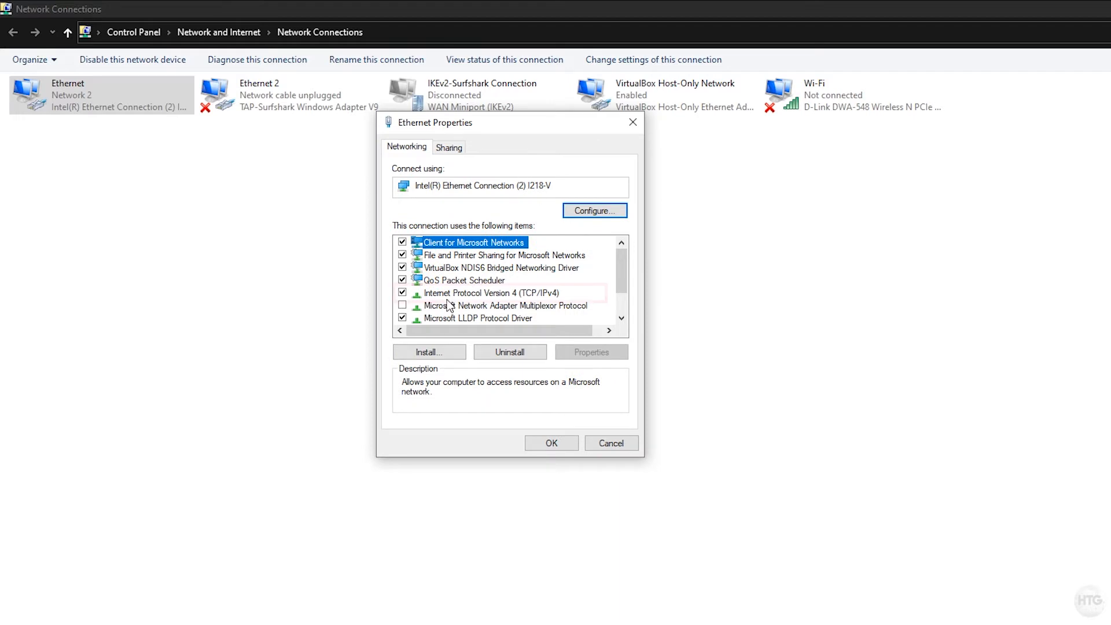
left_click(500, 293)
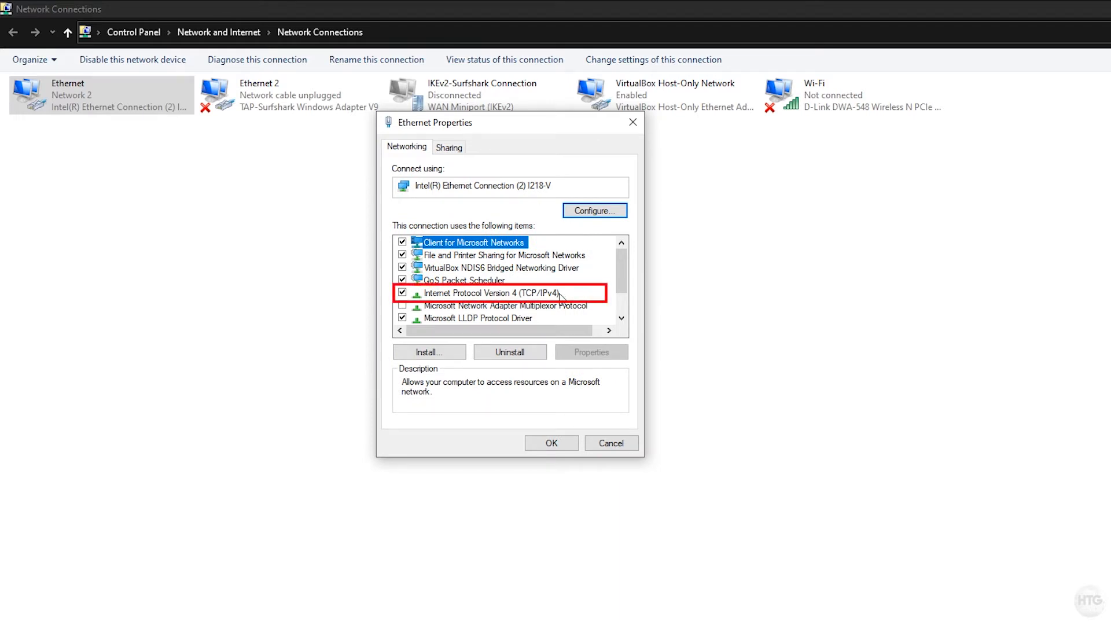
left_click(493, 293)
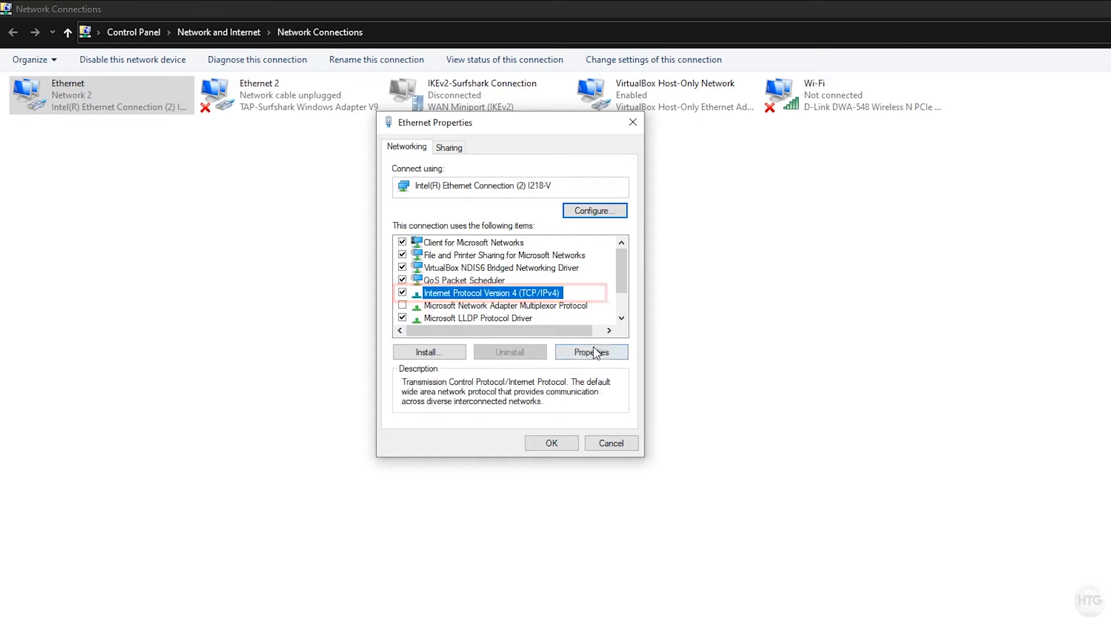
left_click(591, 351)
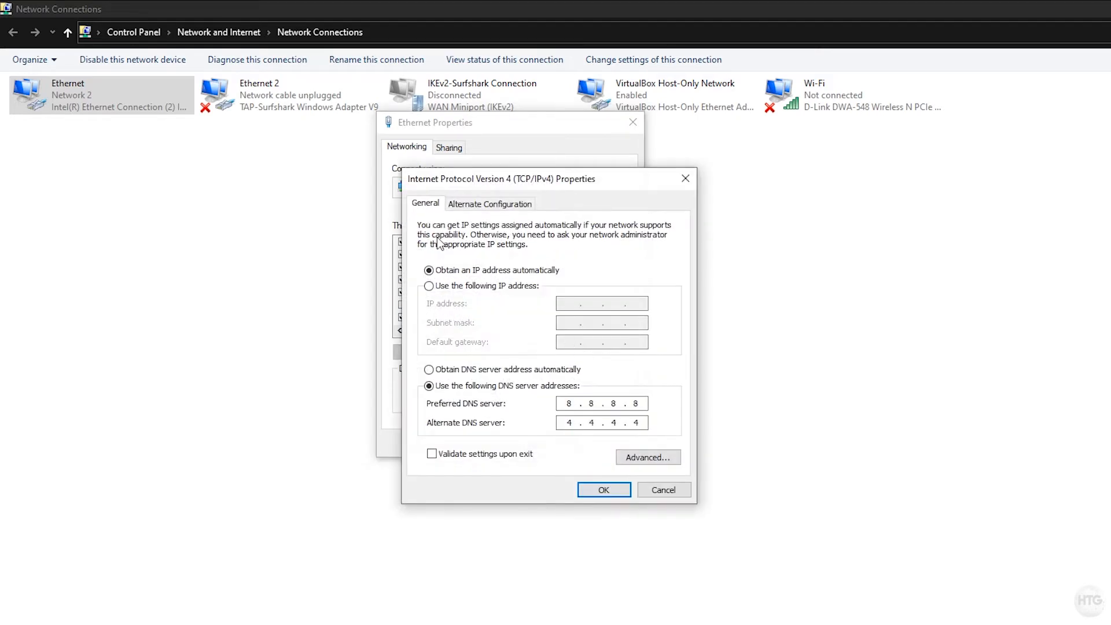
mouse_move(432, 193)
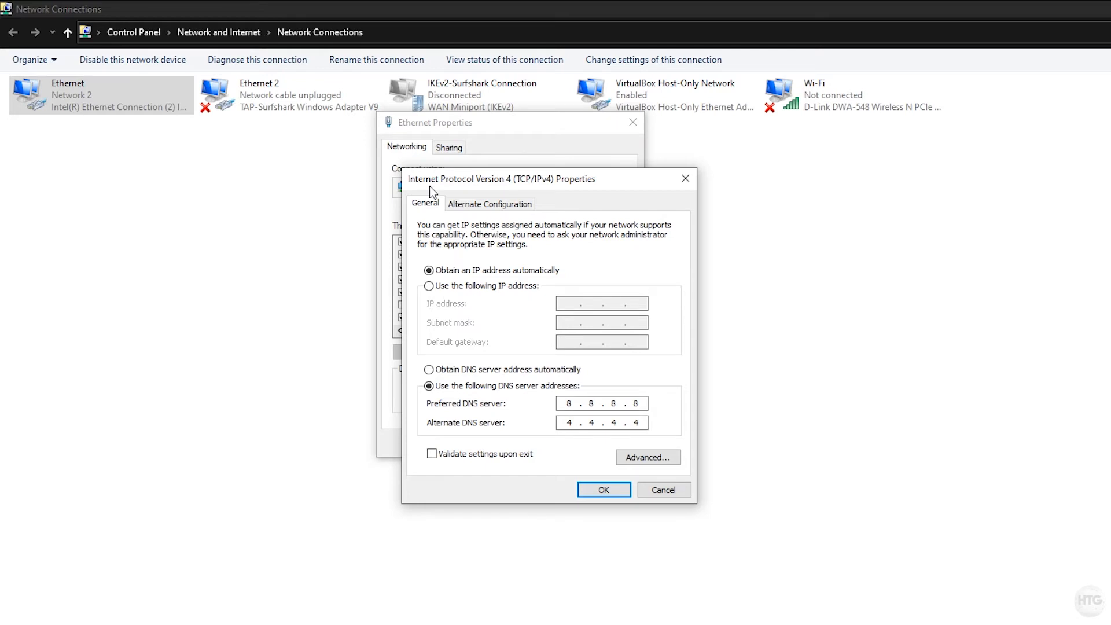
mouse_move(418, 196)
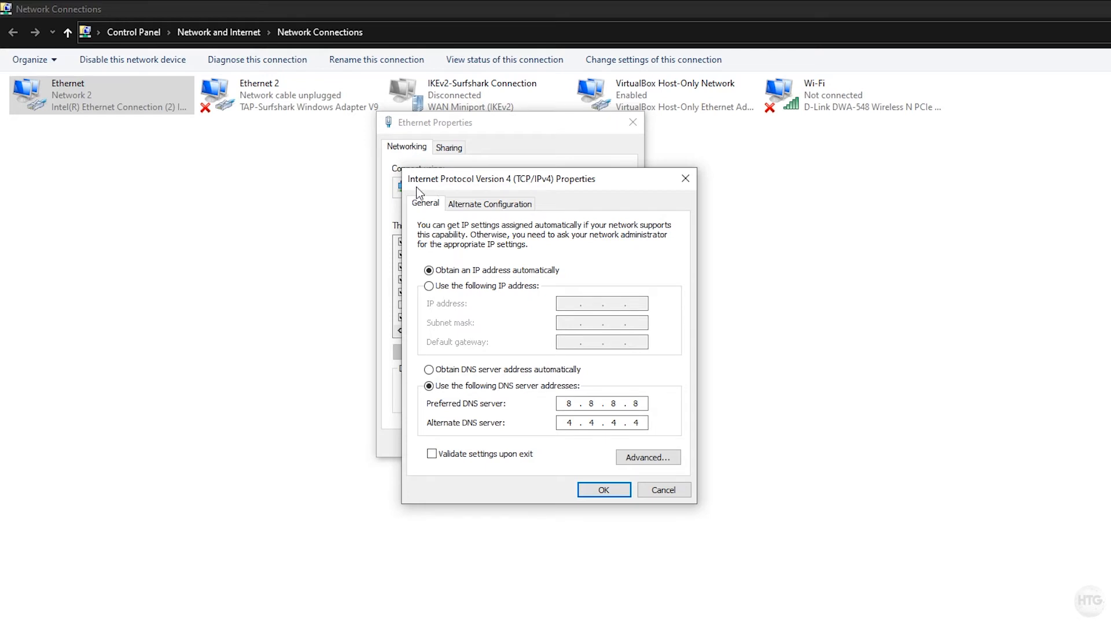
mouse_move(417, 193)
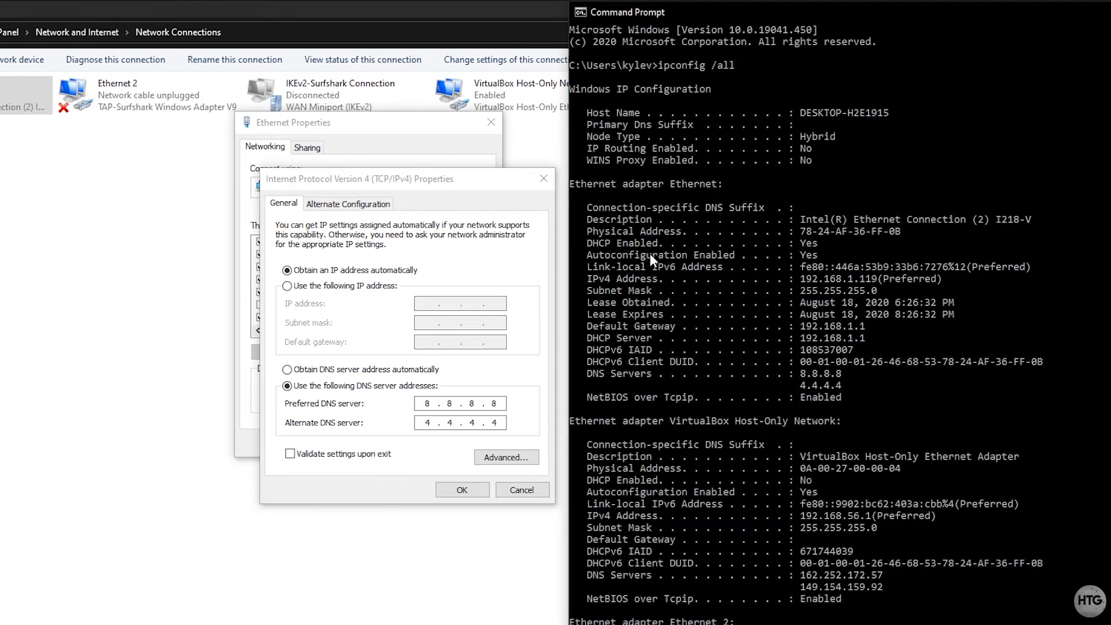
mouse_move(658, 190)
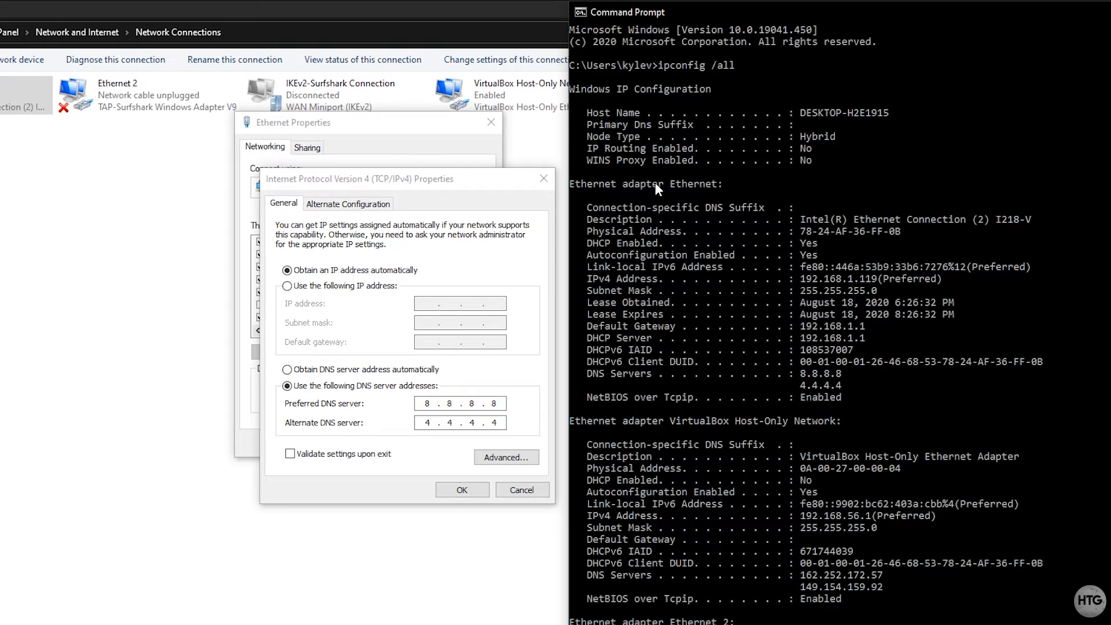
mouse_move(346, 269)
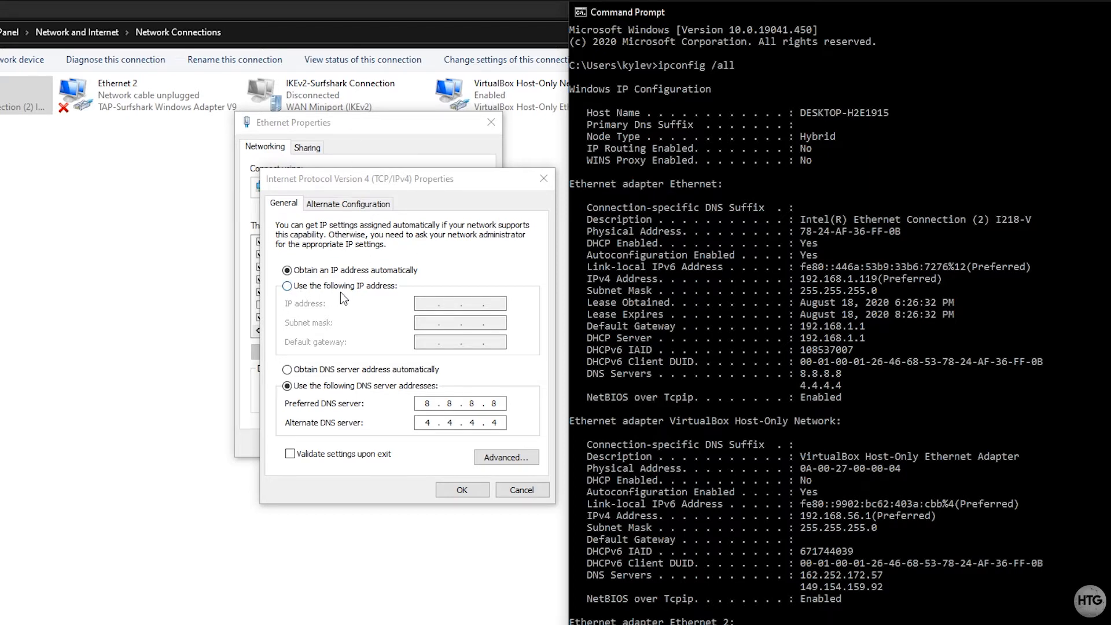
Select 'Use the following IP address' for the Ethernet IPv4 settings.
left_click(286, 285)
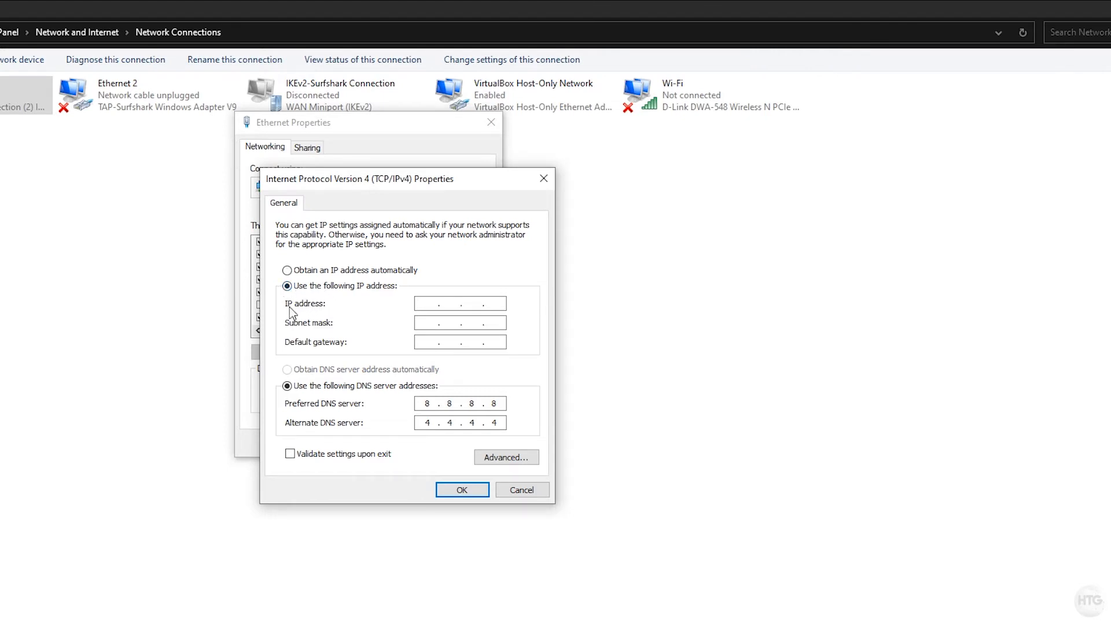
mouse_move(319, 319)
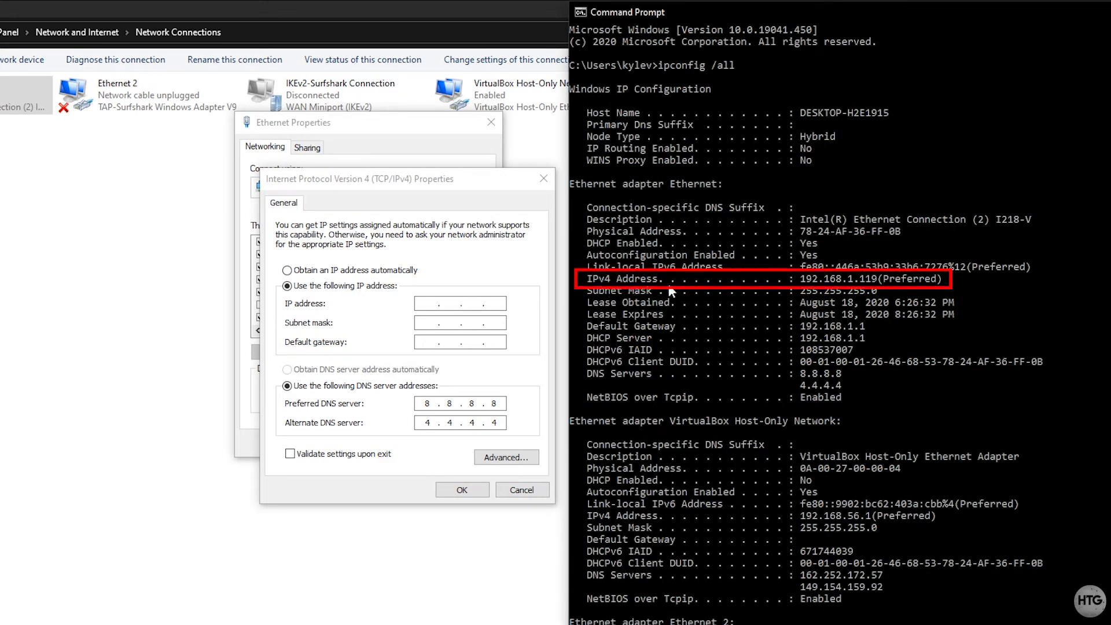
mouse_move(814, 293)
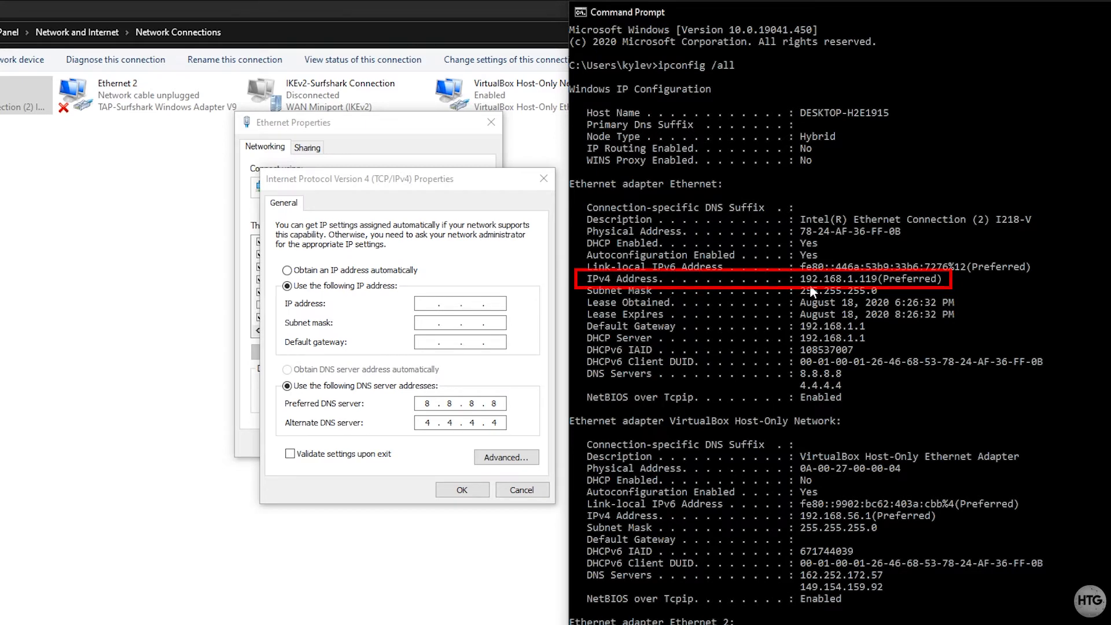
mouse_move(714, 345)
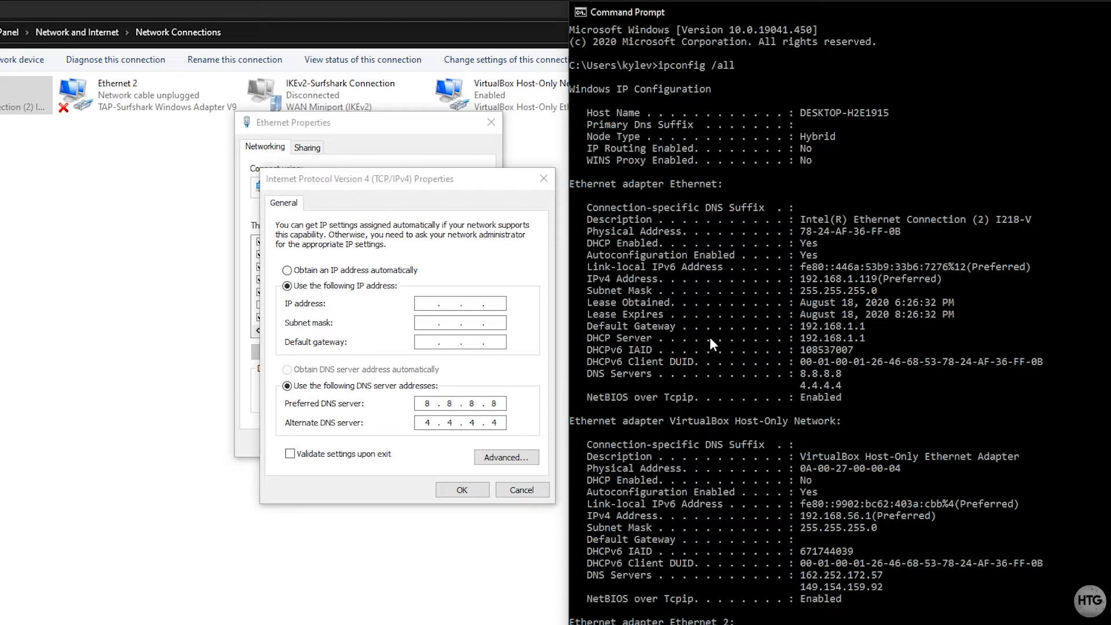
mouse_move(589, 298)
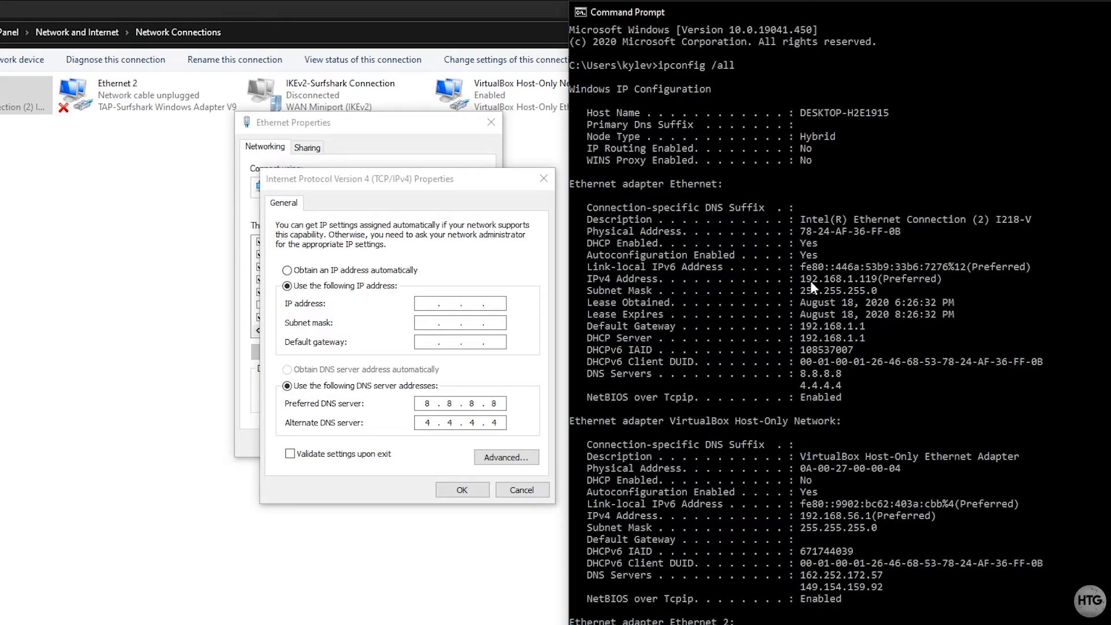
mouse_move(850, 292)
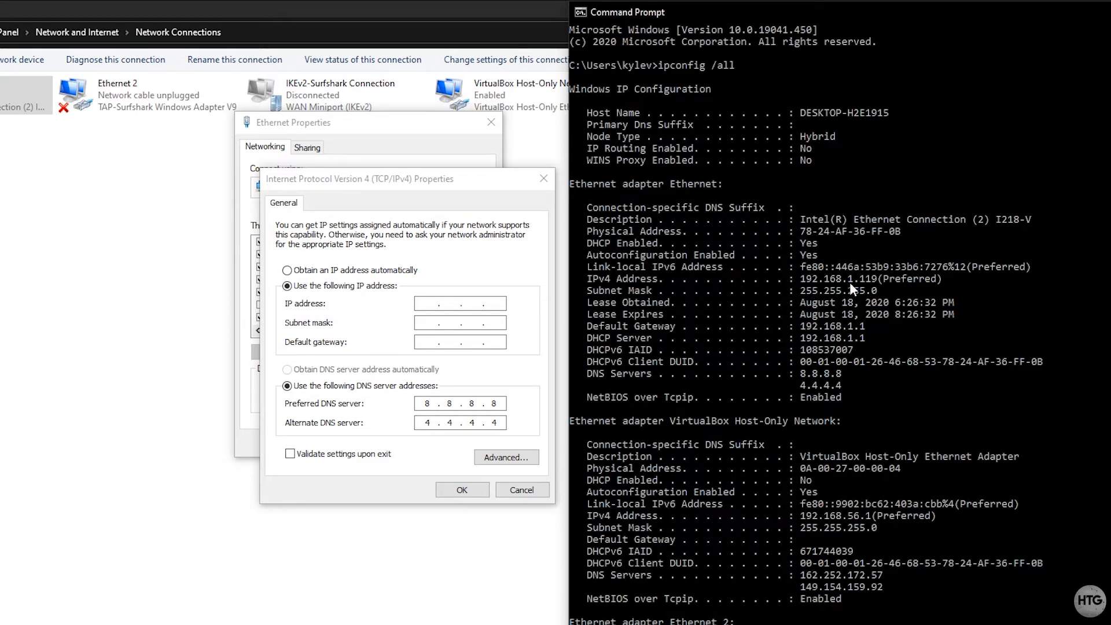
Enter 192.168.1.139 as the static IP address, taking subnet mask 255.255.255.0.
left_click(460, 303)
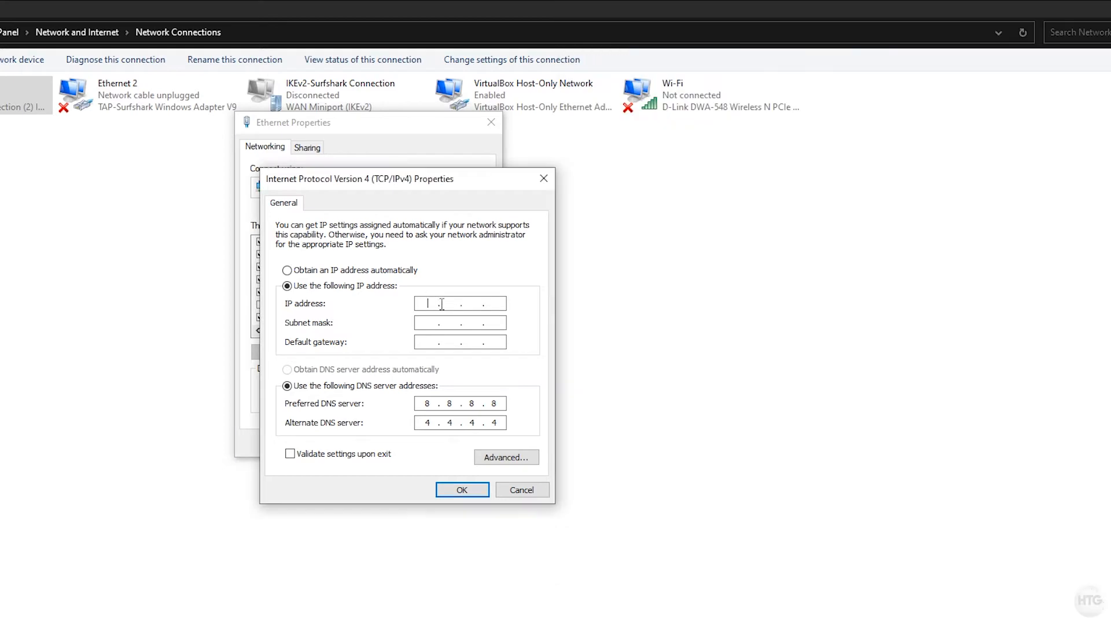
type("192.168")
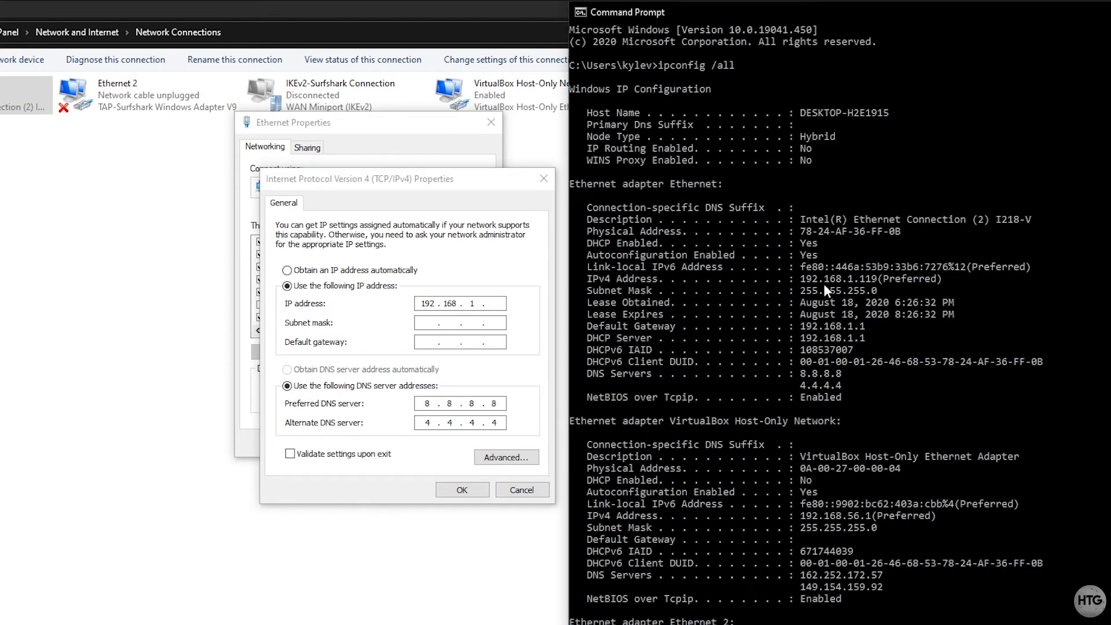
mouse_move(850, 300)
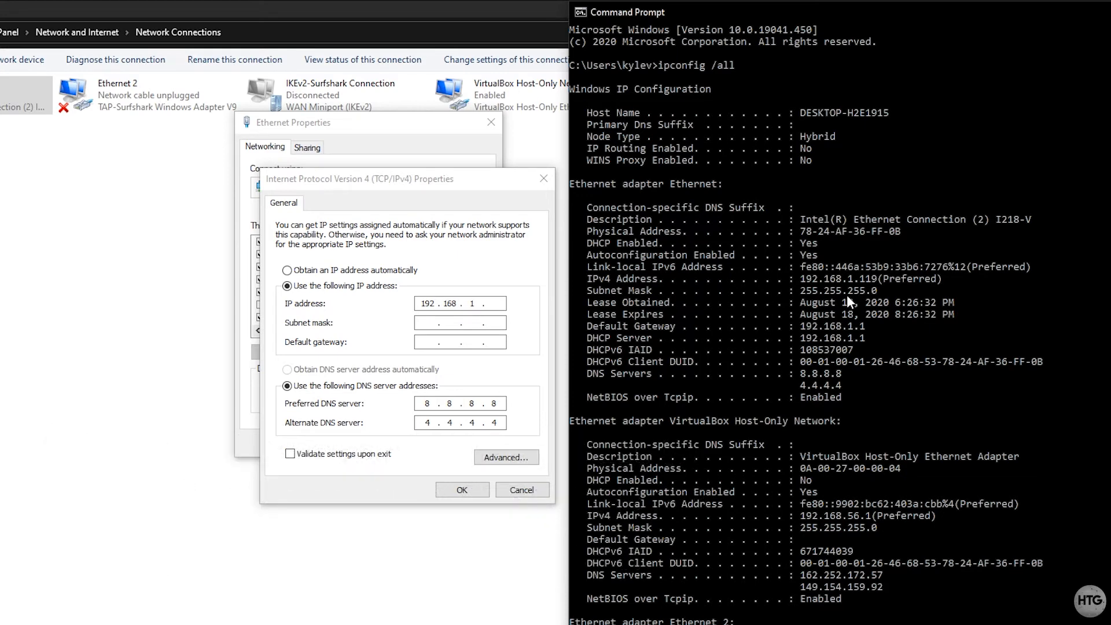
mouse_move(877, 292)
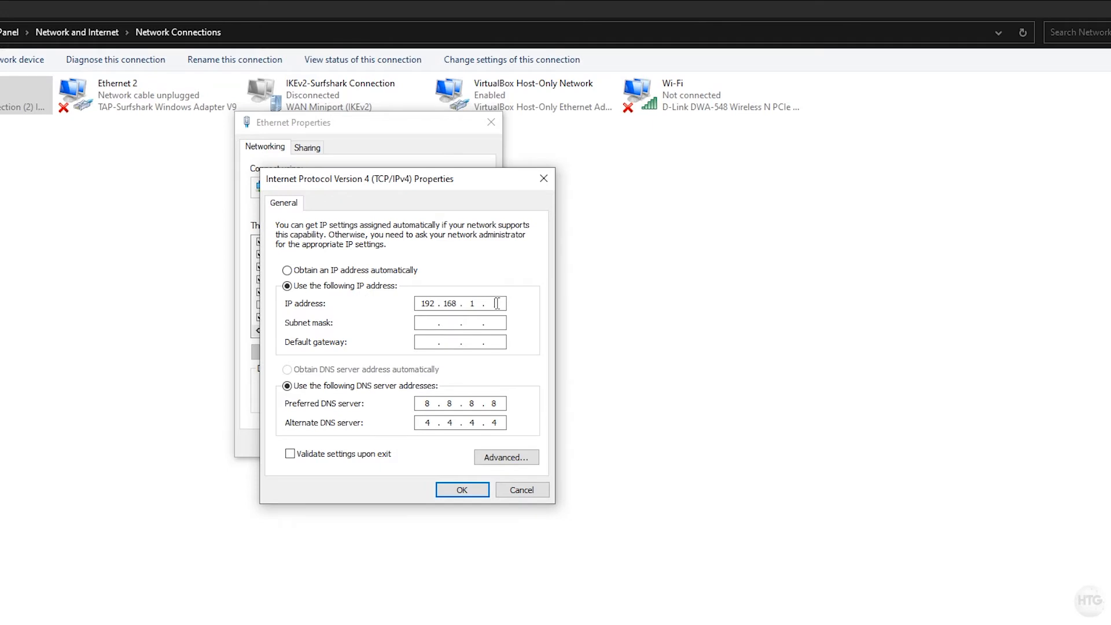
mouse_move(448, 375)
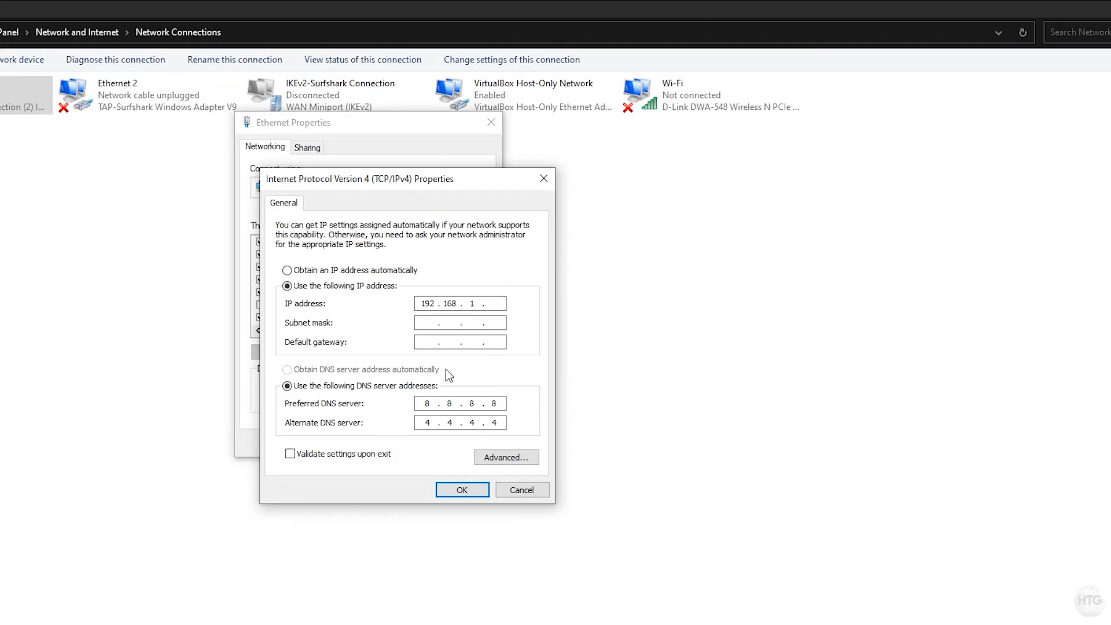
type("139")
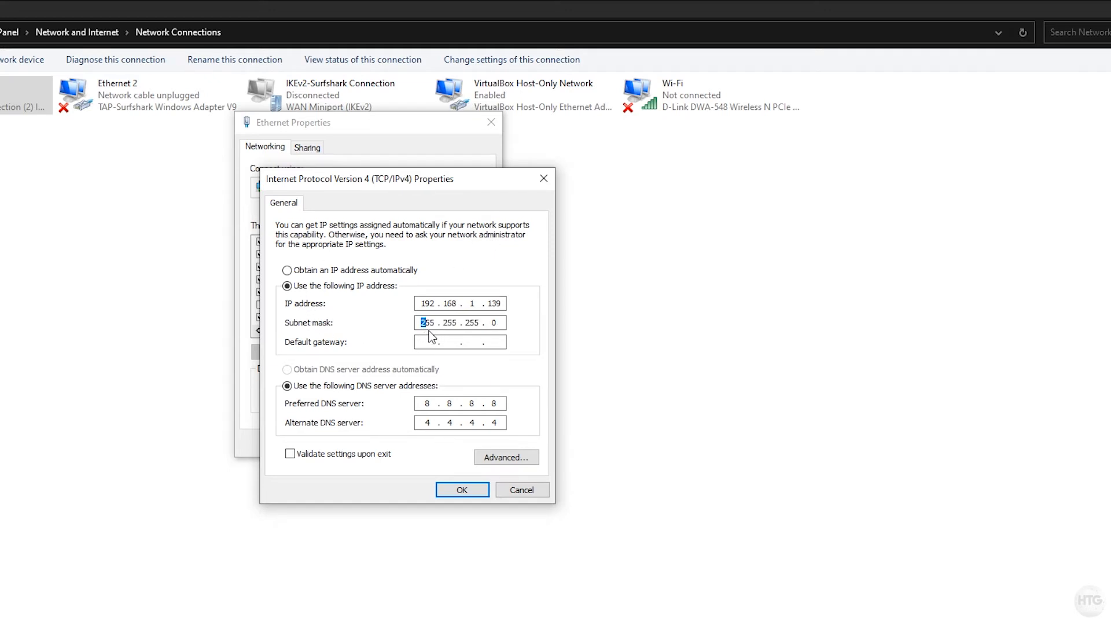
Fill in the default gateway as 192.168.1.1.
left_click(460, 342)
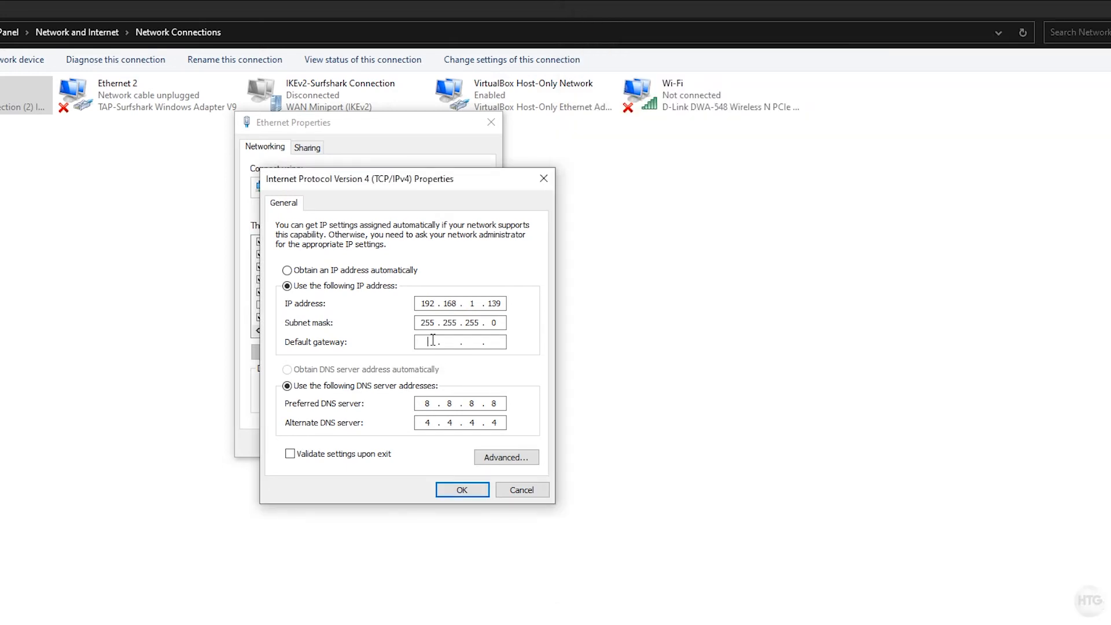
type("192 . 168 . 1 .")
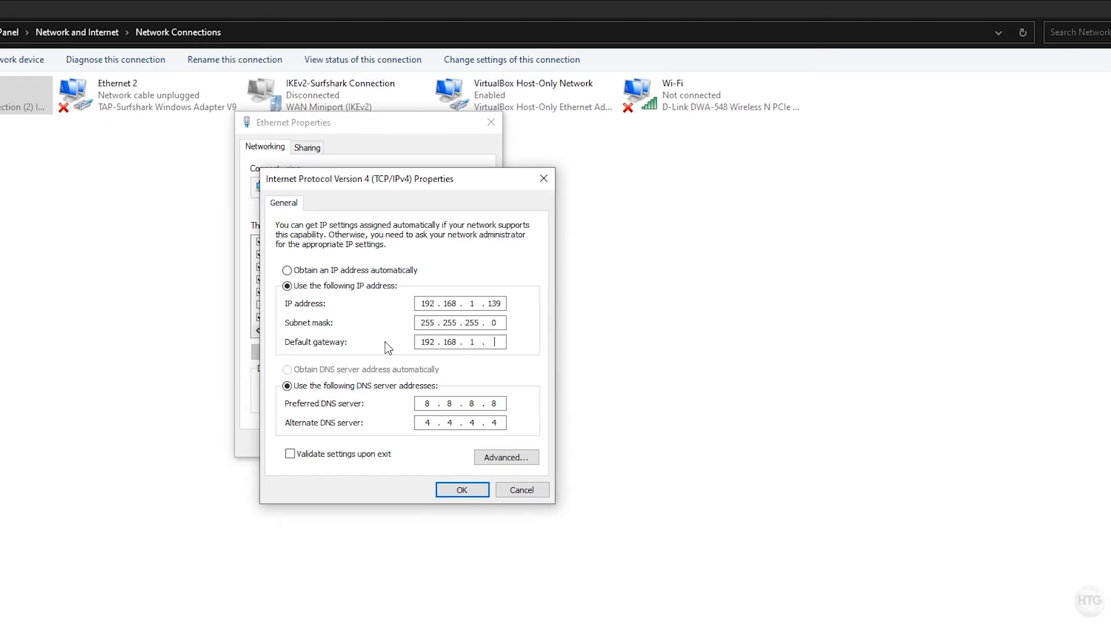
type("1")
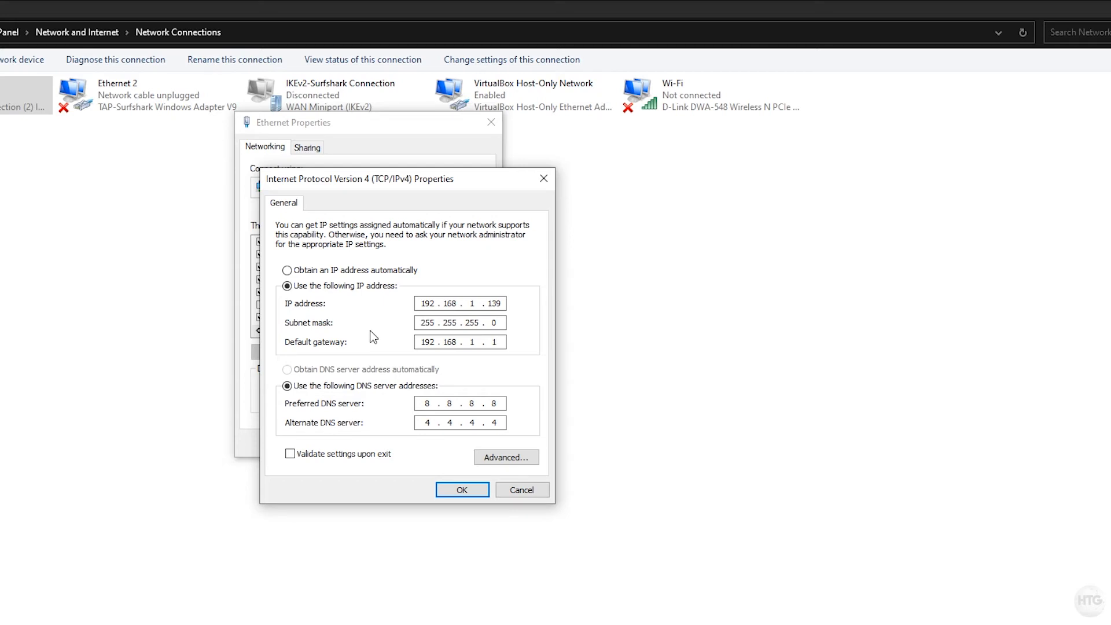
Confirm the gateway field alongside DNS servers 8.8.8.8 and 4.4.4.4.
left_click(460, 341)
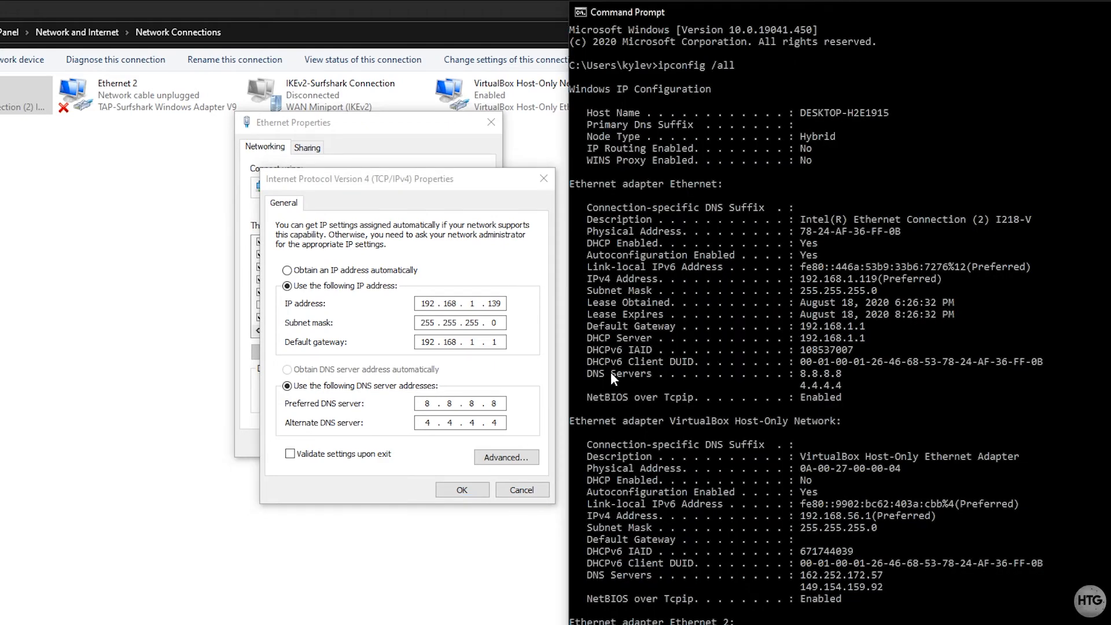
mouse_move(636, 397)
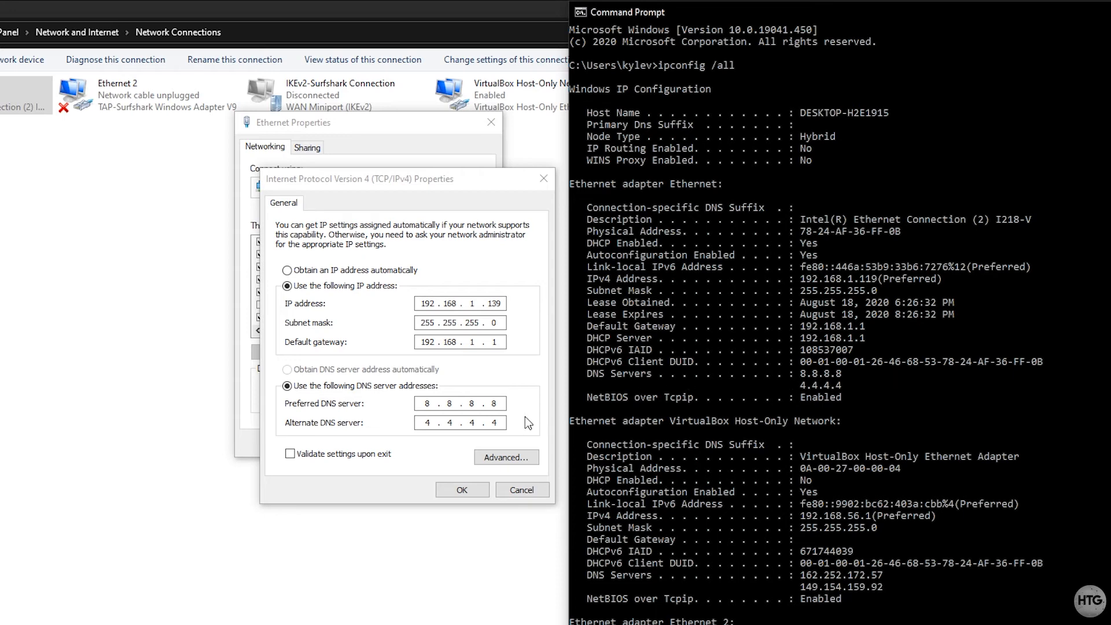
mouse_move(527, 424)
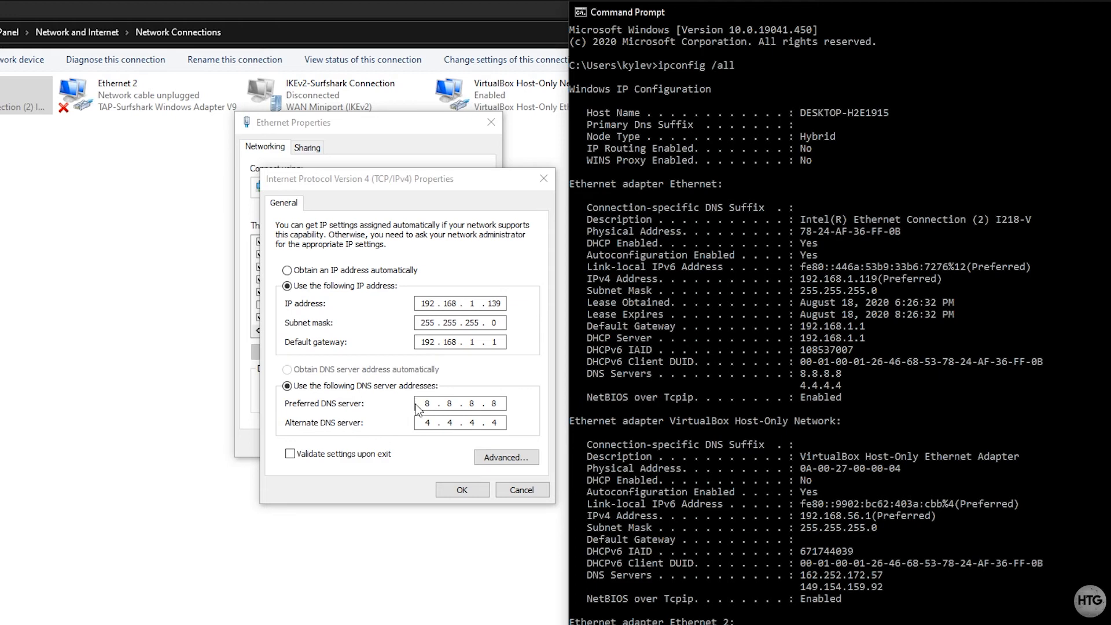
mouse_move(465, 400)
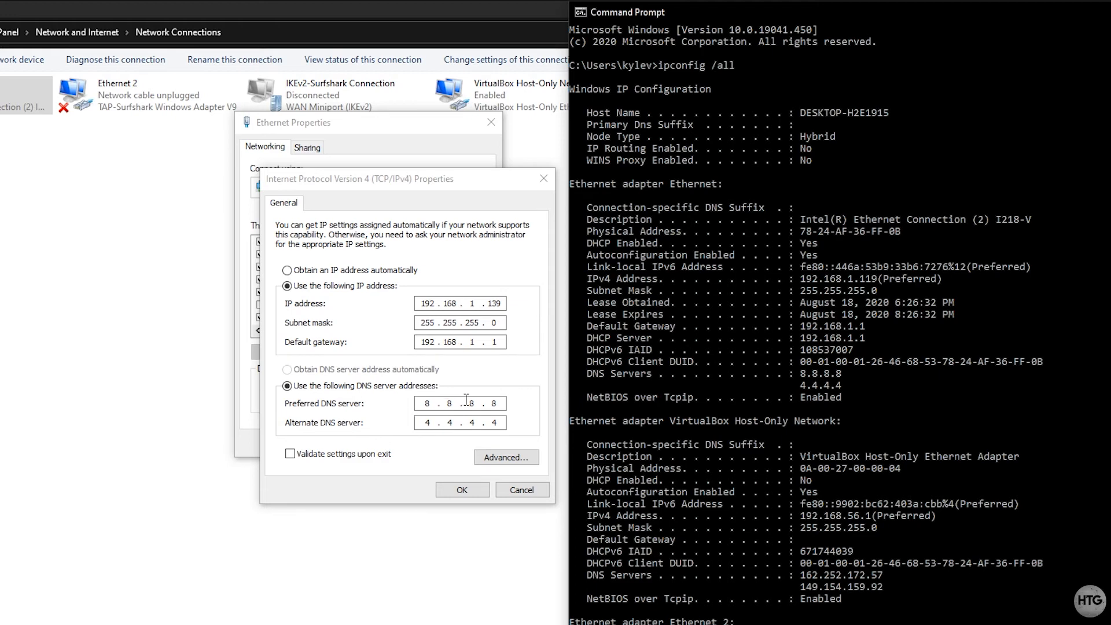
mouse_move(460, 419)
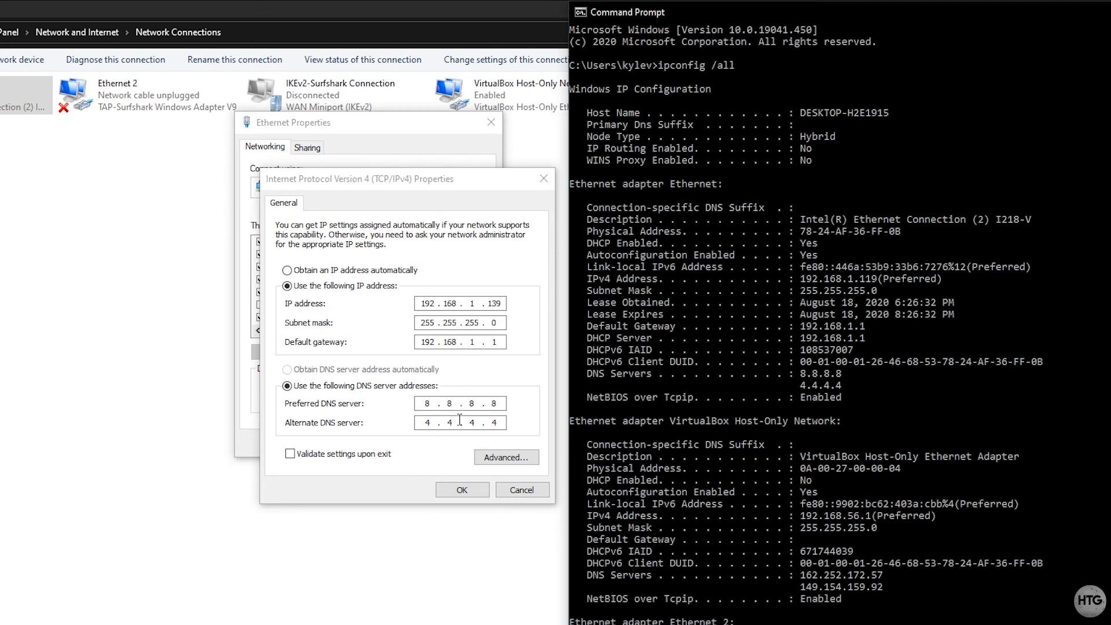
mouse_move(500, 437)
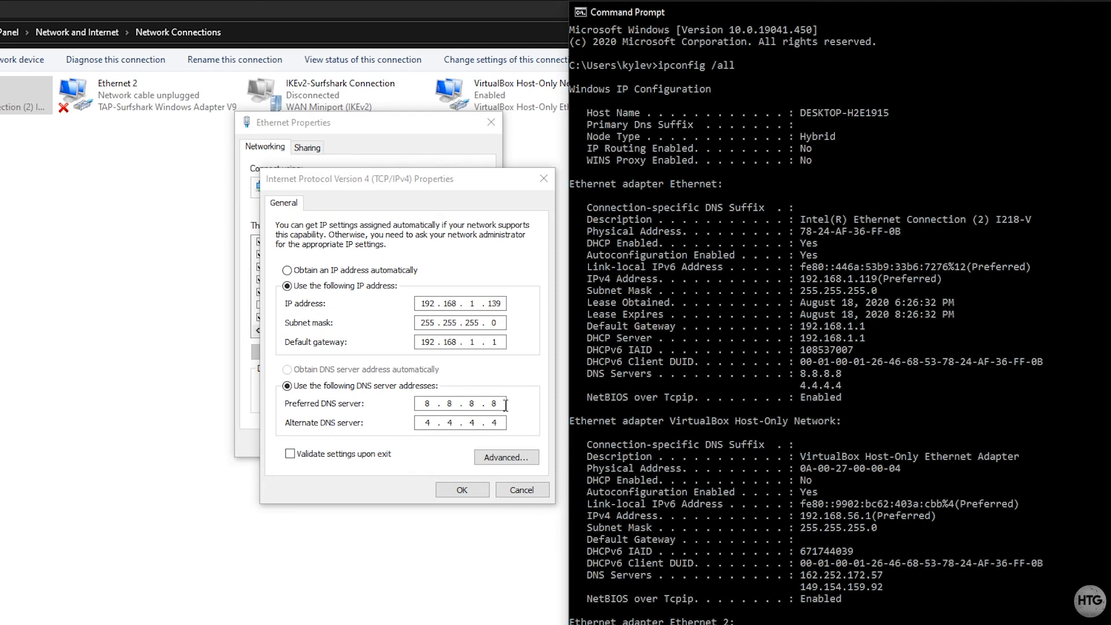
mouse_move(462, 389)
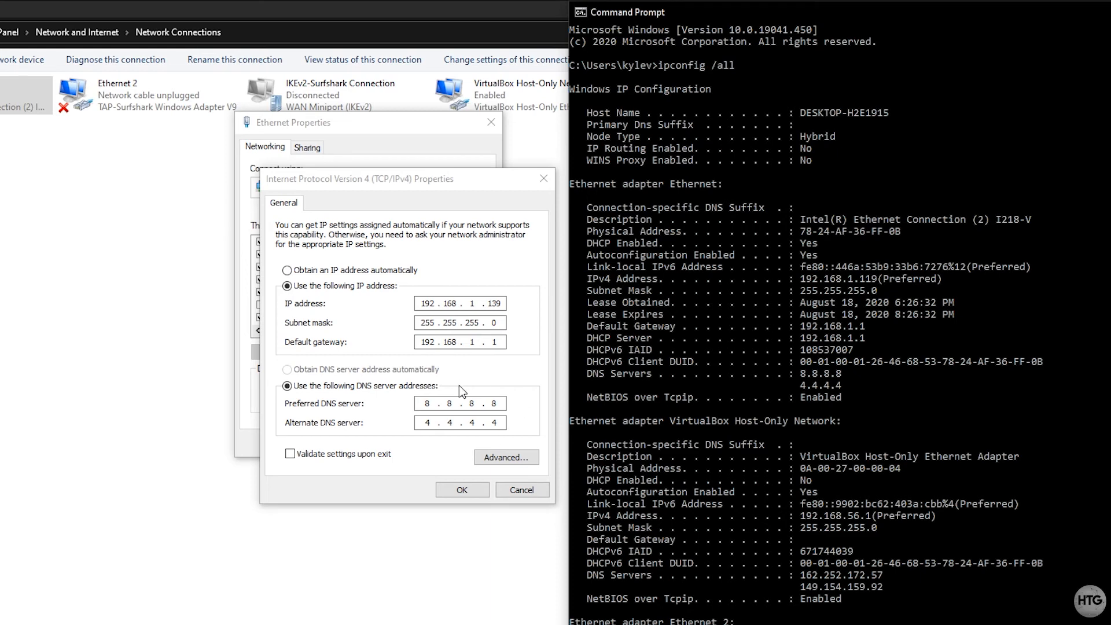
mouse_move(381, 397)
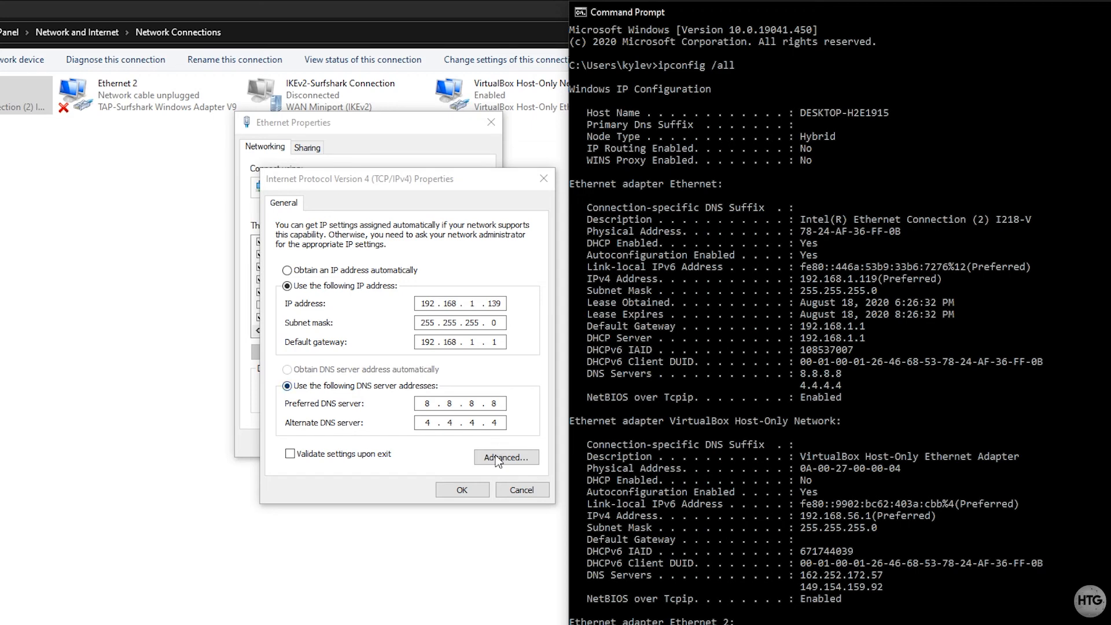
Apply the static IPv4 settings and close the Ethernet properties and network windows.
left_click(462, 489)
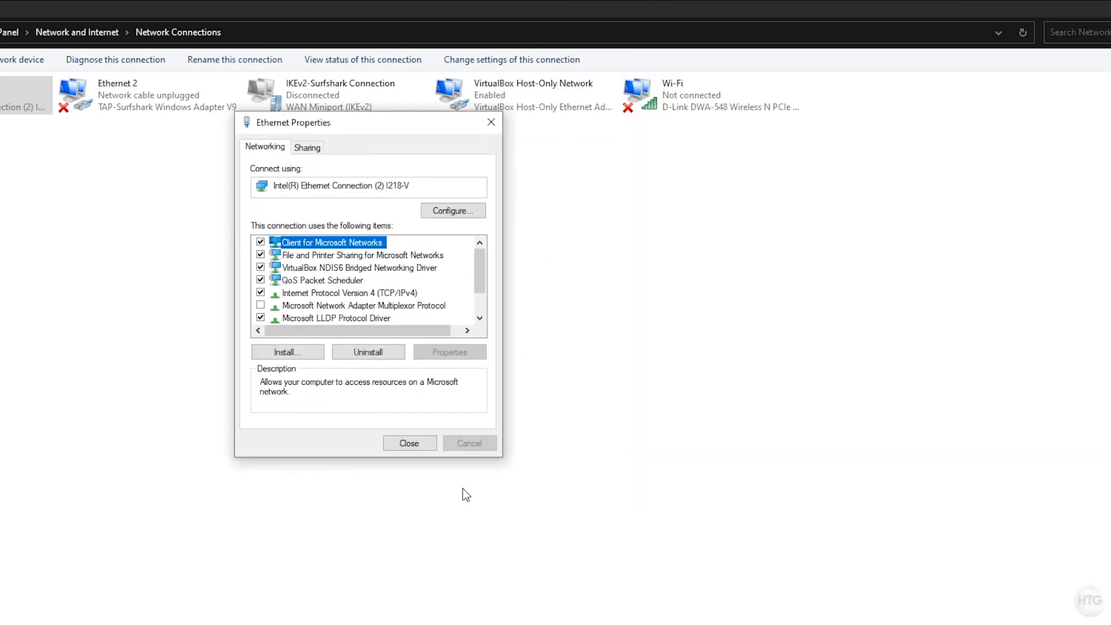
mouse_move(331, 137)
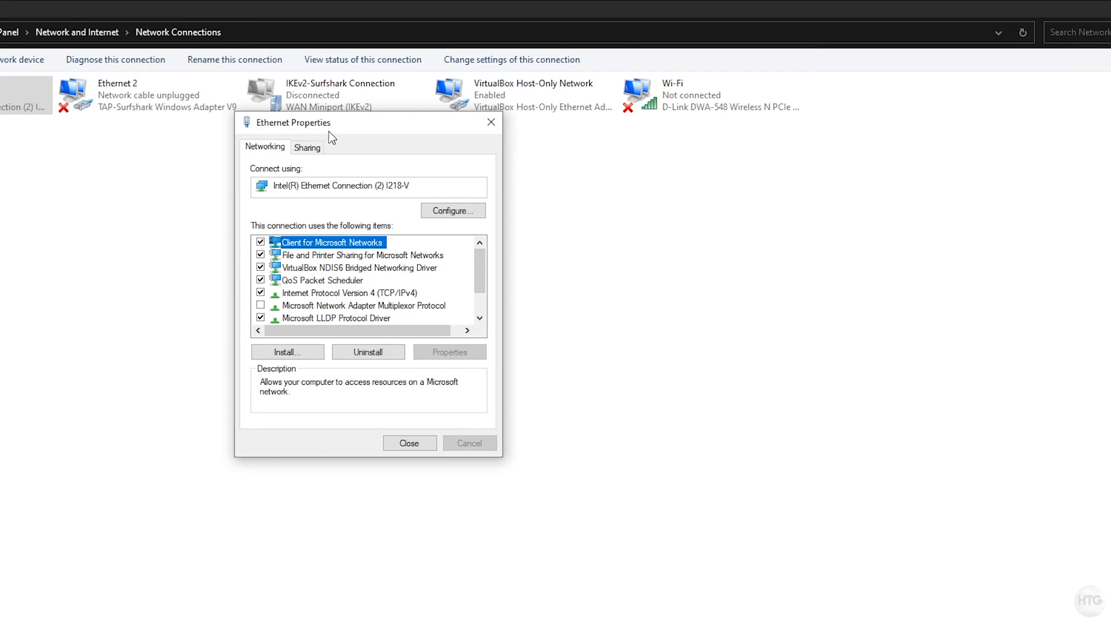
mouse_move(408, 443)
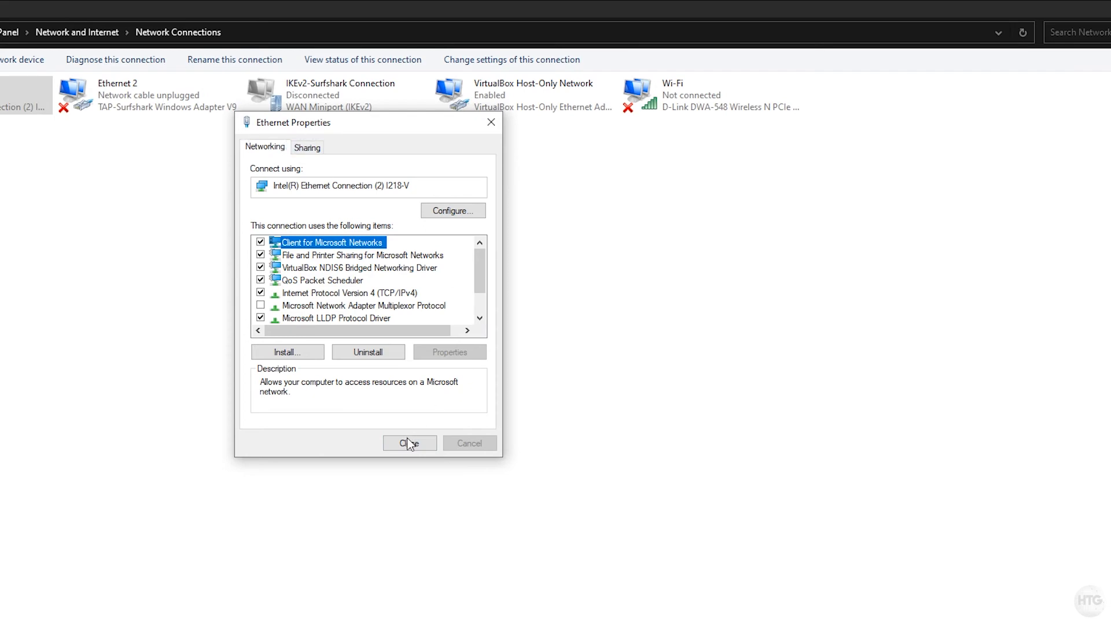
left_click(410, 443)
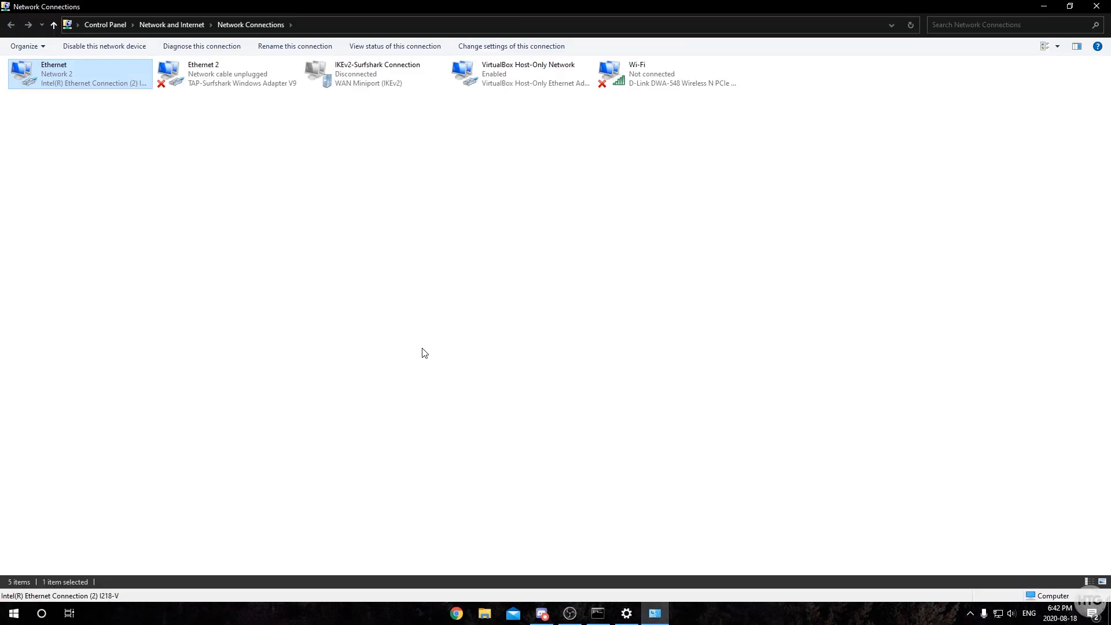
mouse_move(567, 288)
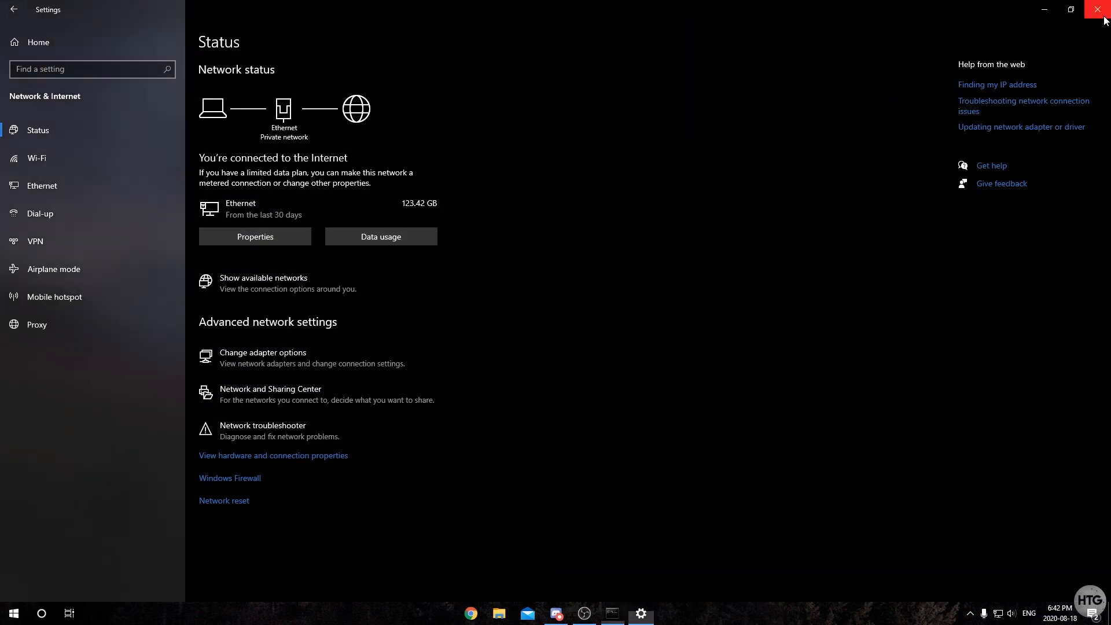
left_click(1099, 9)
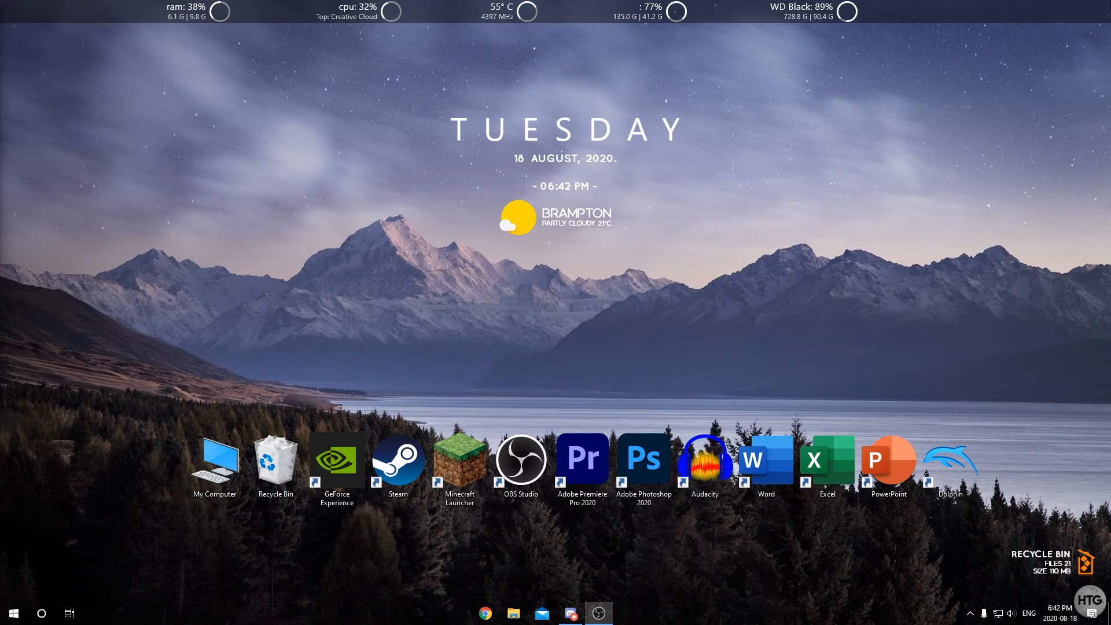
Load google.ca in Chrome to confirm connectivity, then bring up the Start menu.
left_click(485, 613)
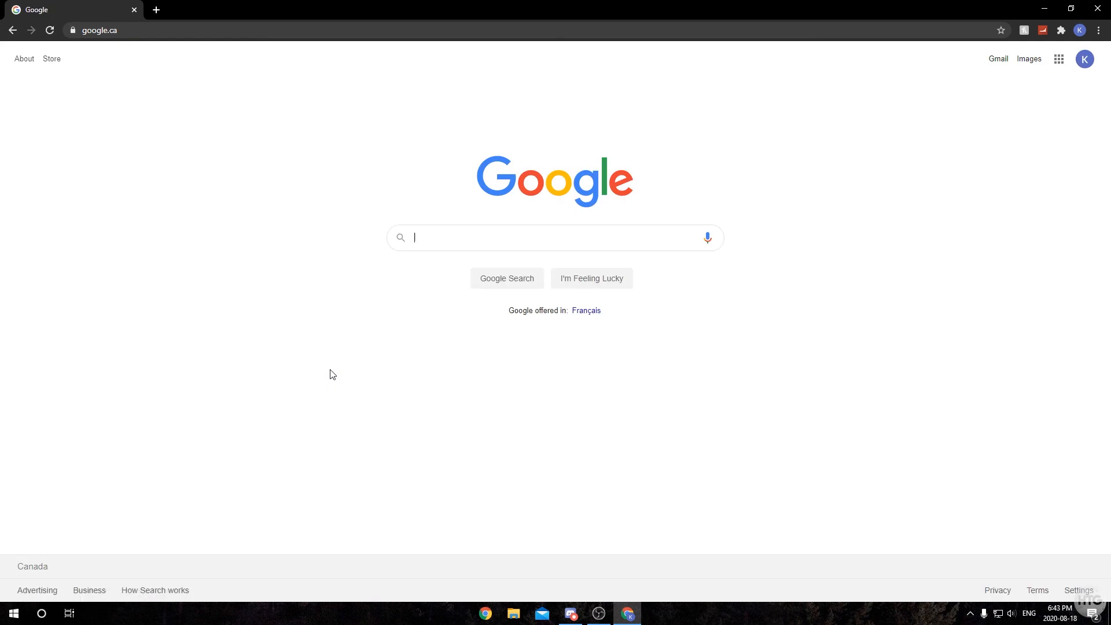
left_click(12, 613)
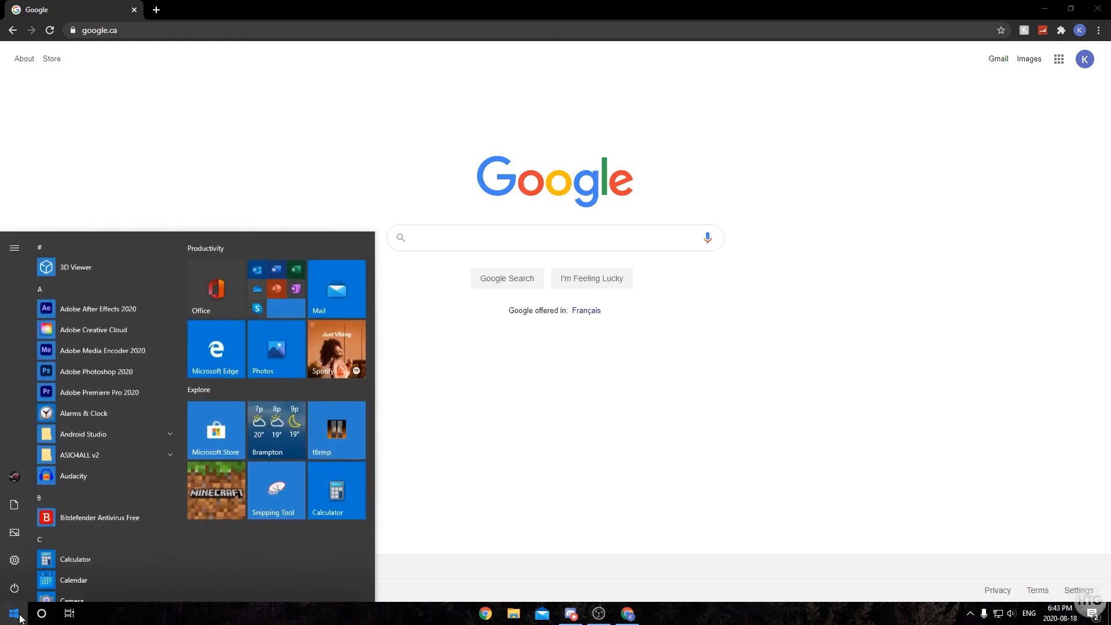
Run ipconfig in a new Command Prompt and review the Ethernet adapter's 192.168.1.139 configuration.
left_click(13, 613)
type("tp")
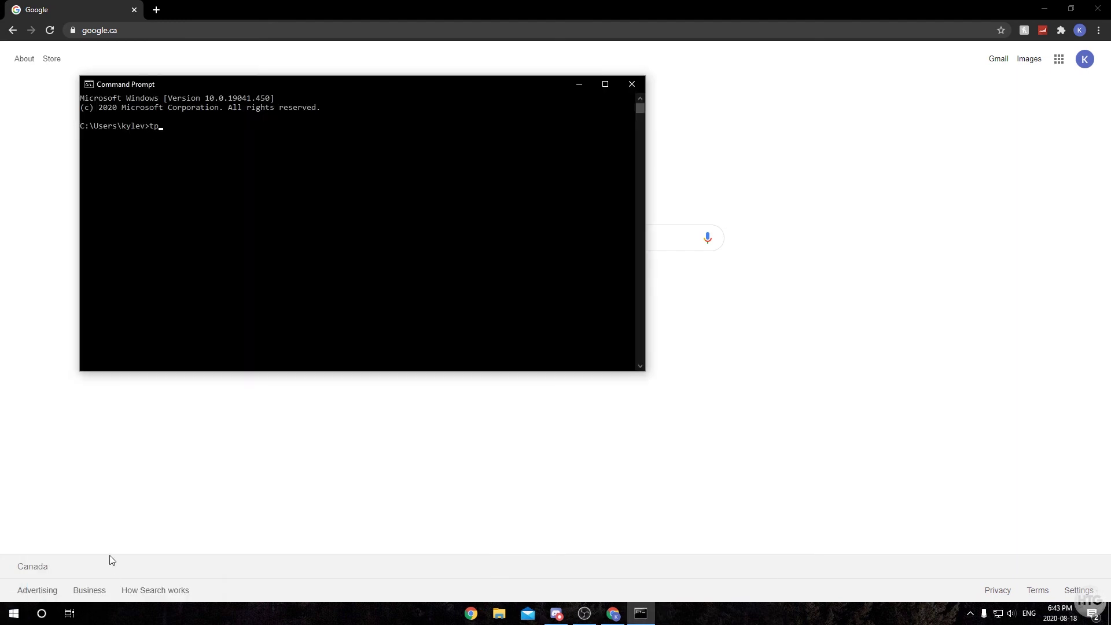
type("ipconfig")
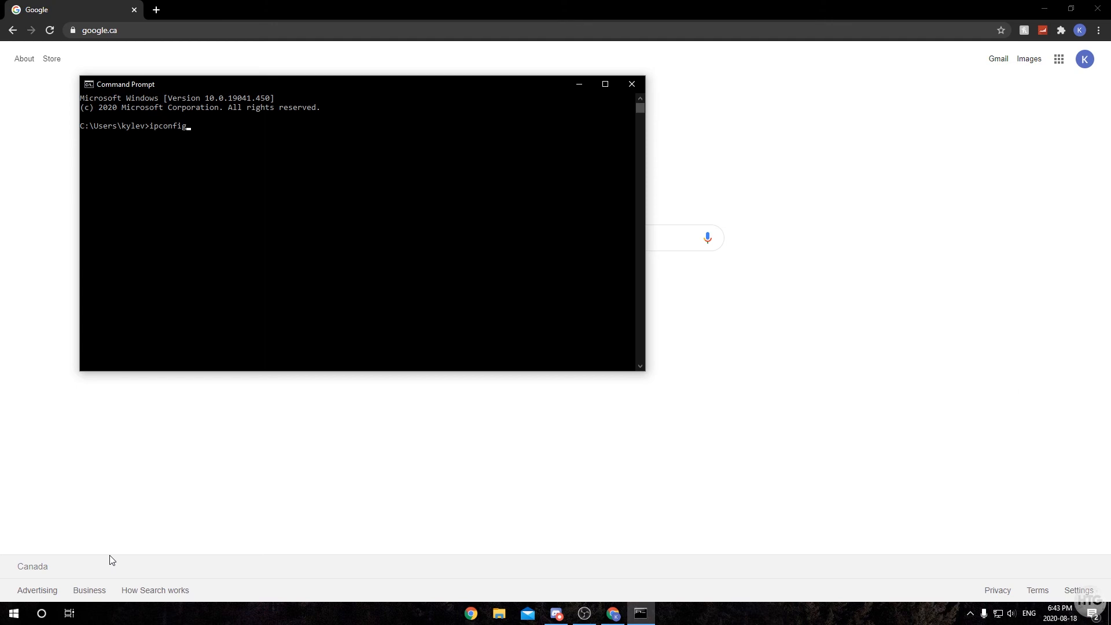
key("Return")
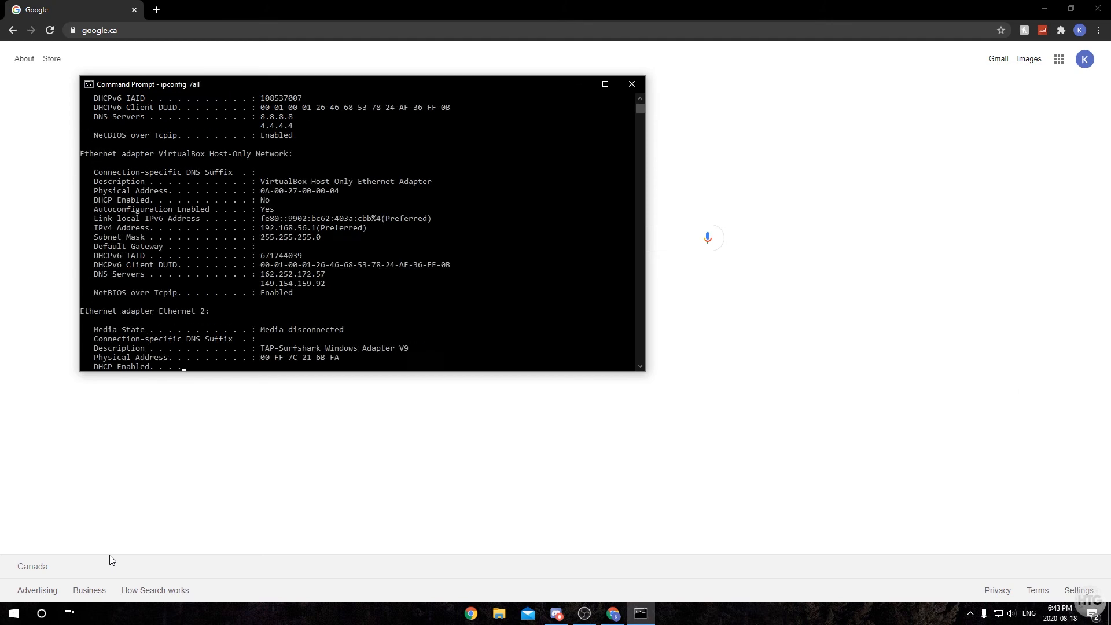
scroll("down", 3)
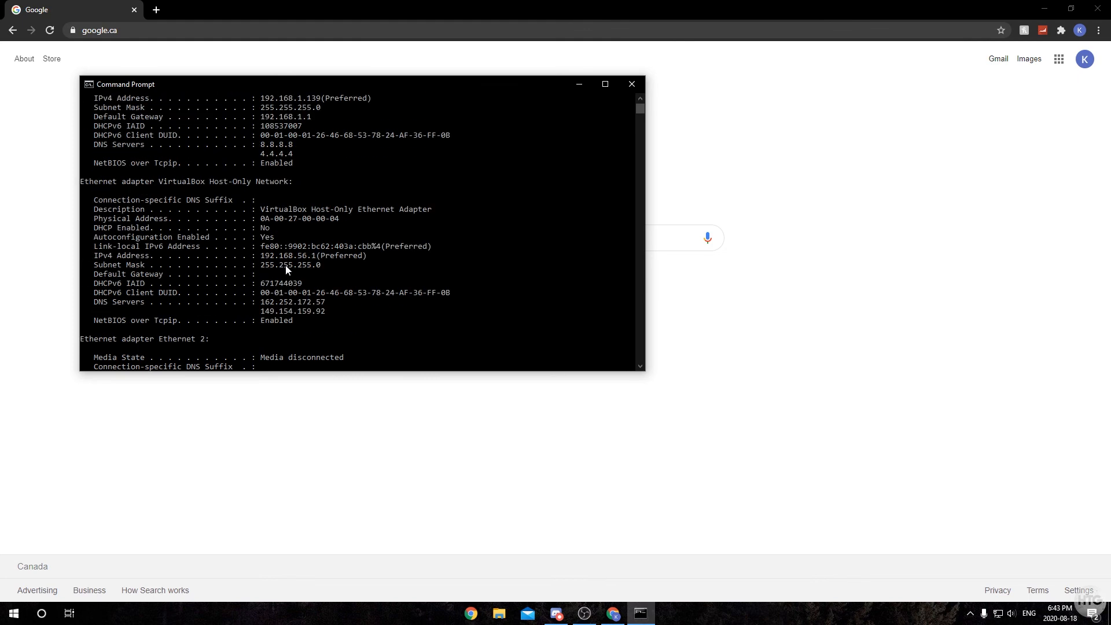
scroll("up", 3)
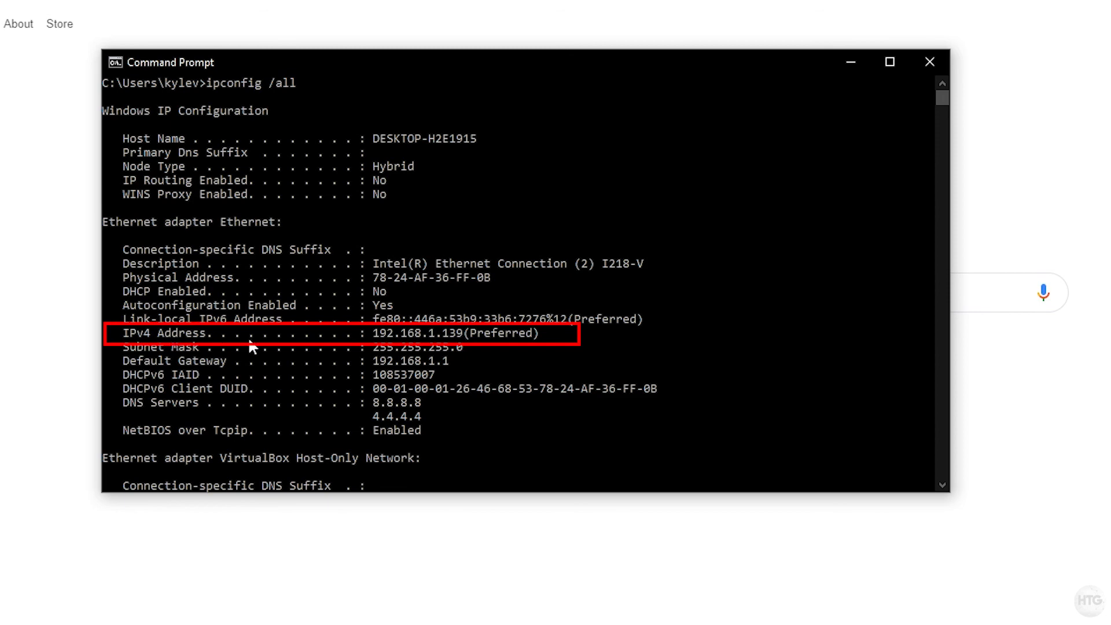
mouse_move(380, 361)
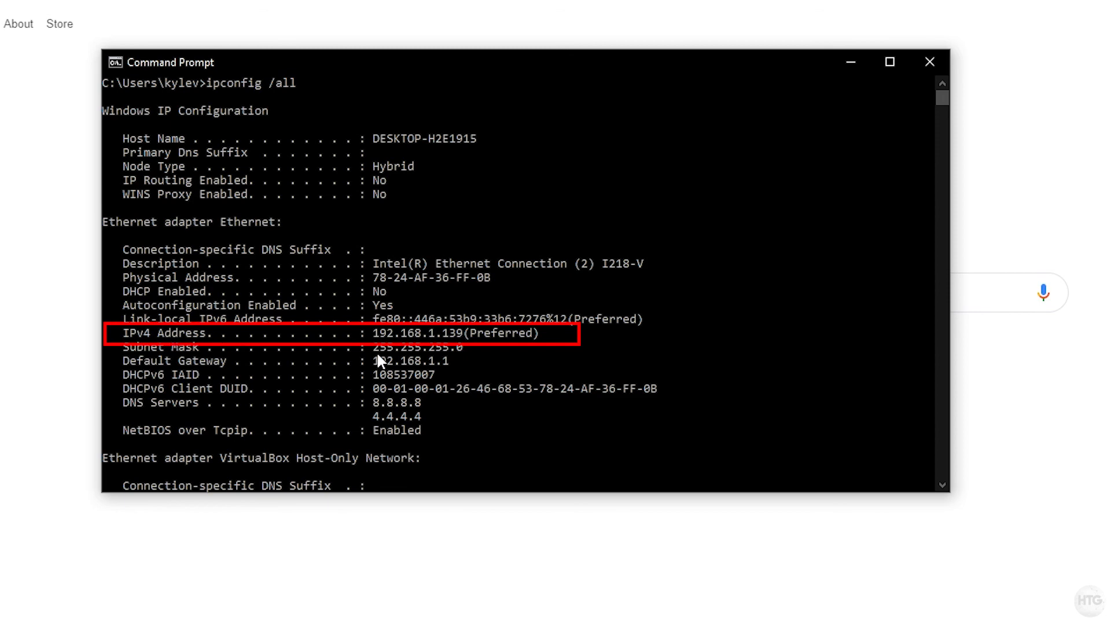
mouse_move(392, 352)
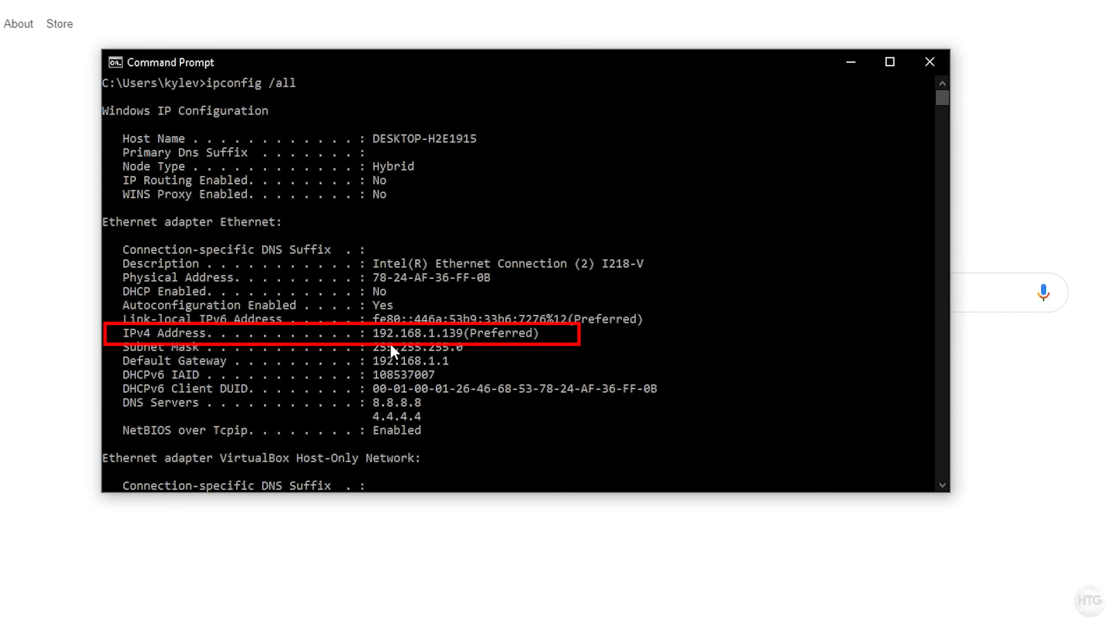
mouse_move(417, 348)
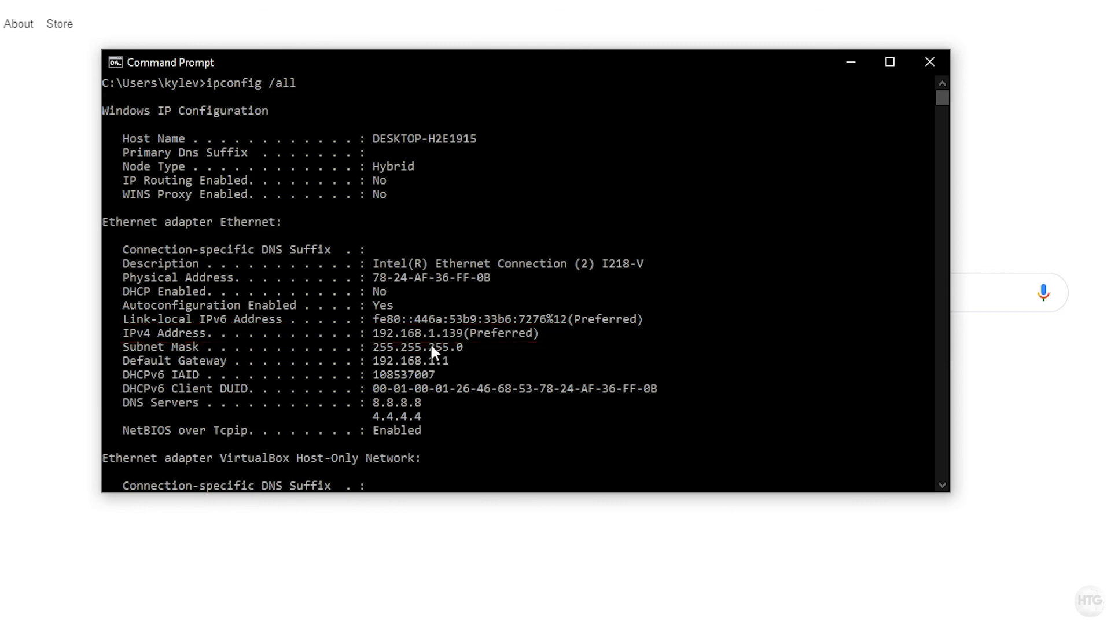
mouse_move(427, 404)
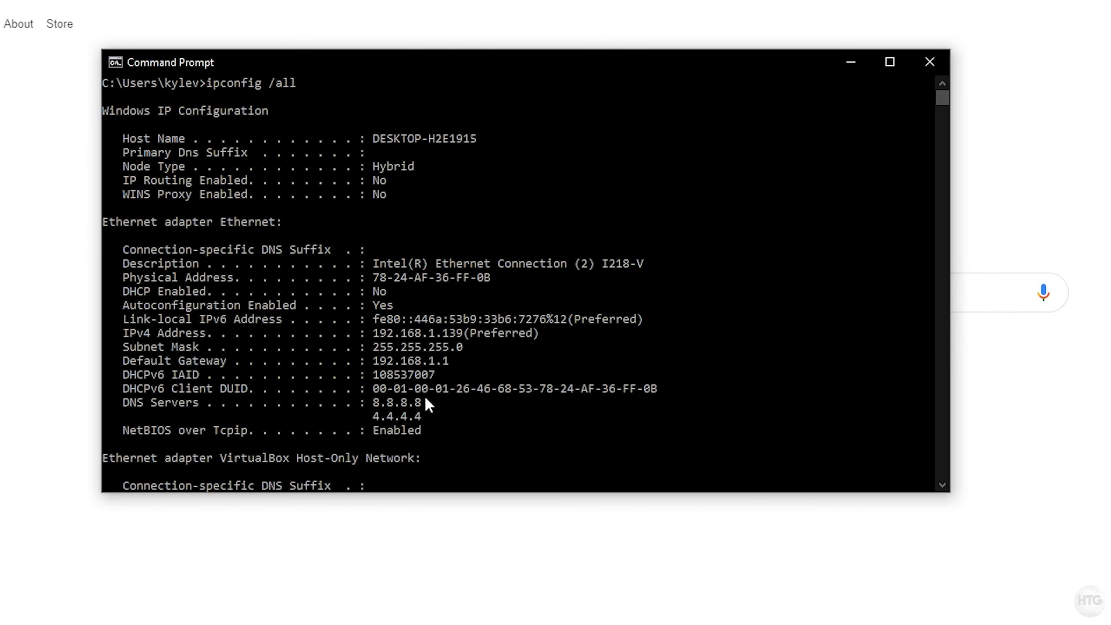